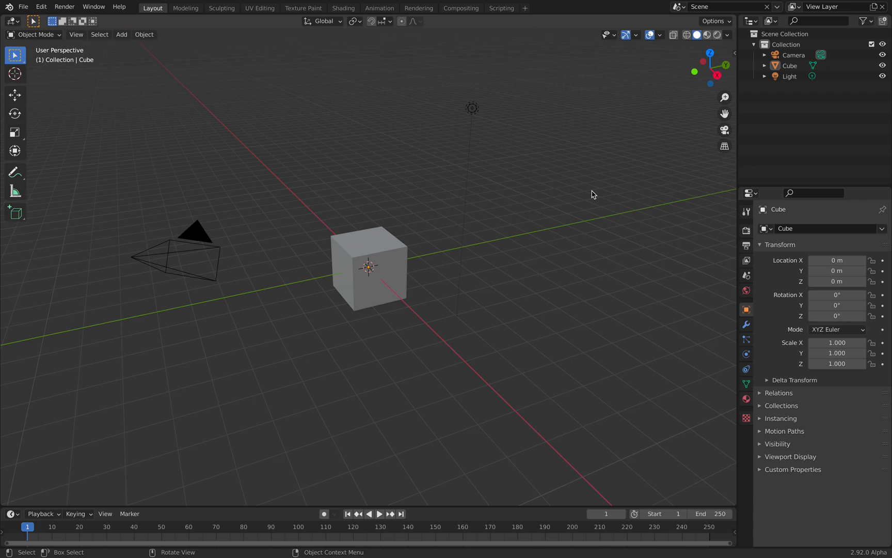
mouse_move(571, 208)
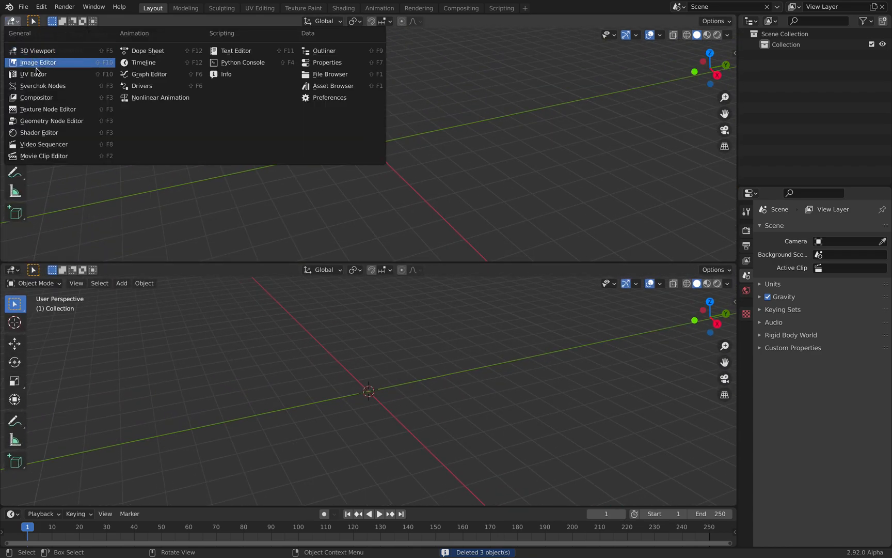
mouse_move(43, 86)
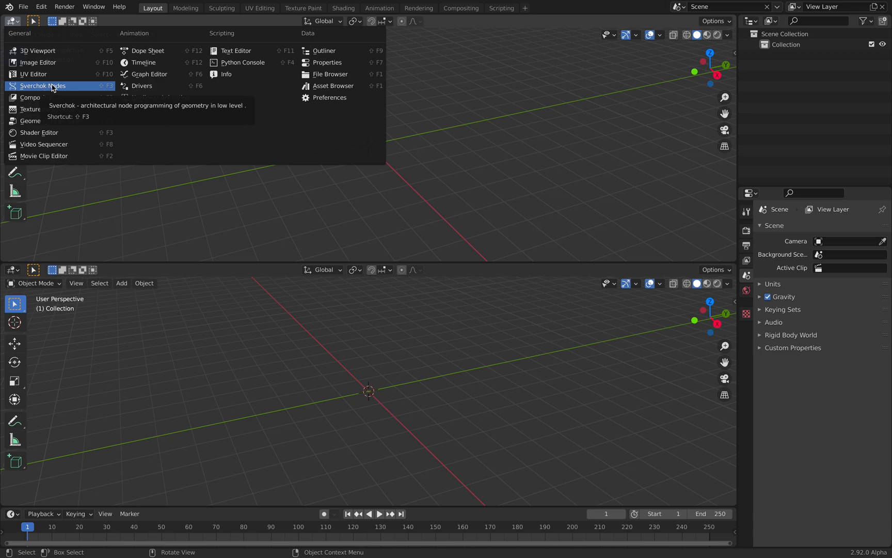
Switch the upper area's editor type to Sverchok Nodes
left_click(42, 86)
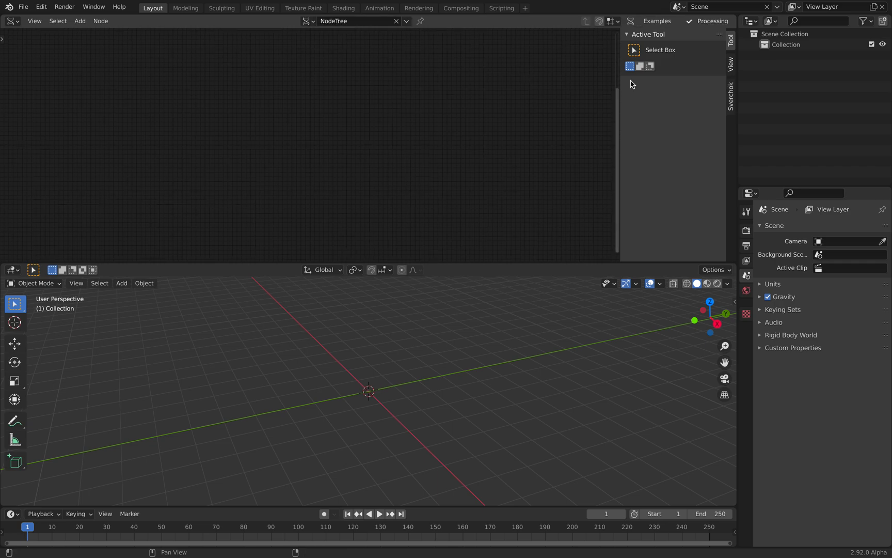
Add a Mesh viewer node via search ('mes') and wire the Torus vertices, edges and polygons into it
left_click(80, 21)
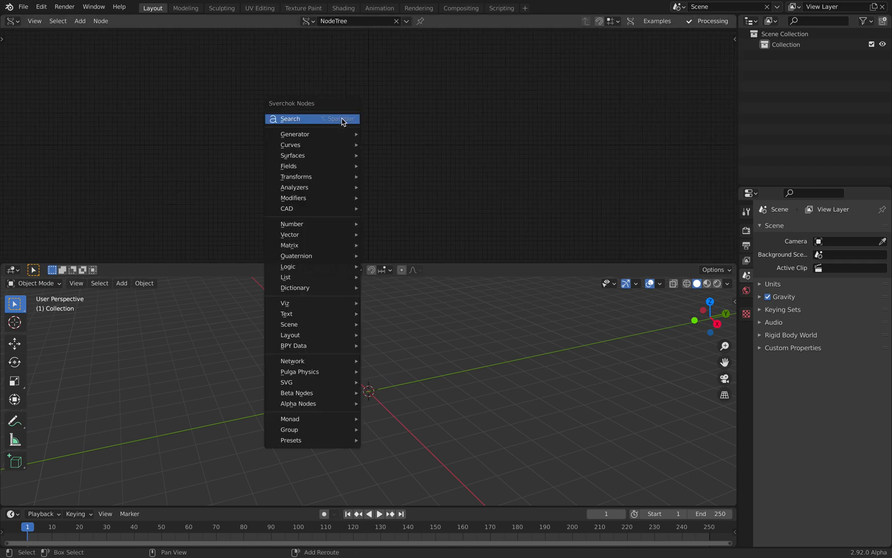
left_click(291, 119)
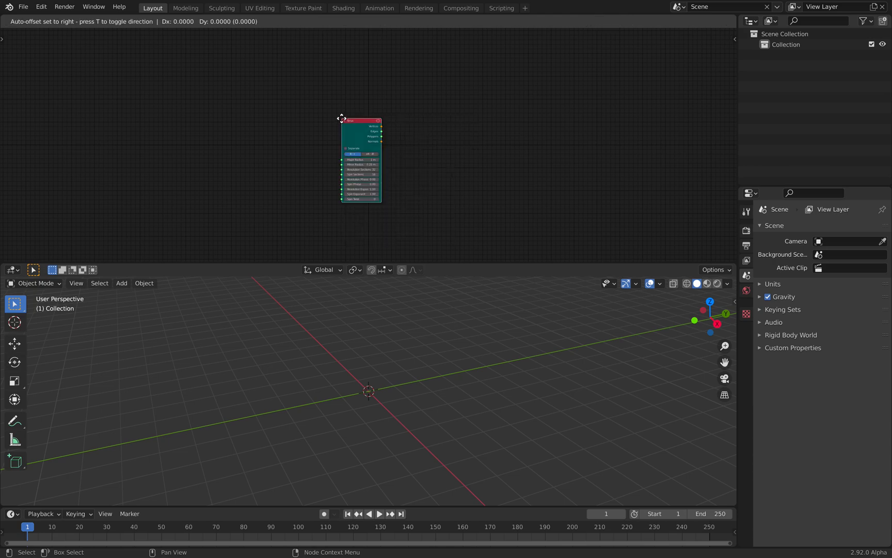
type("mes")
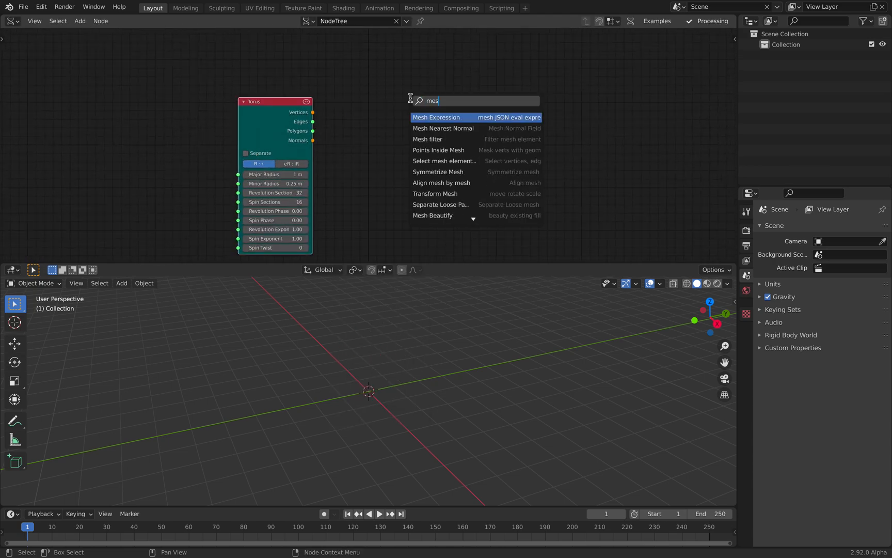
left_click(437, 118)
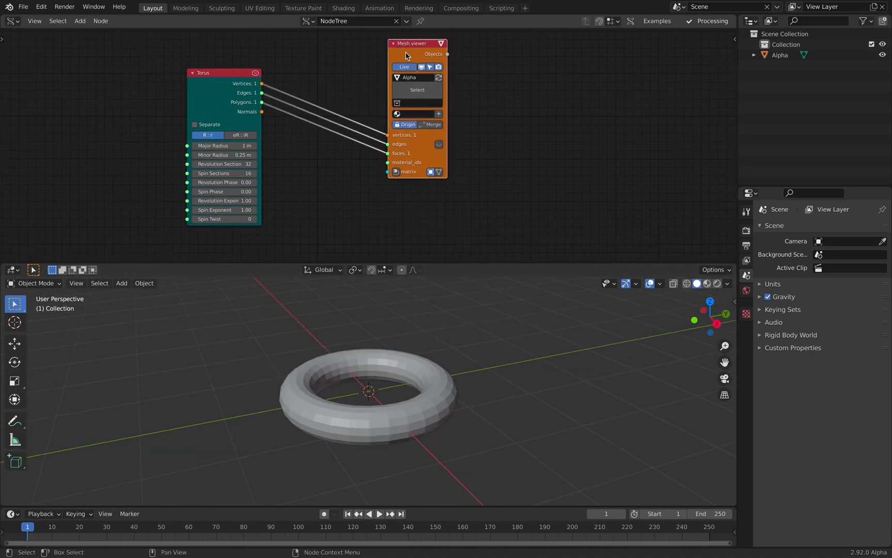
mouse_move(405, 66)
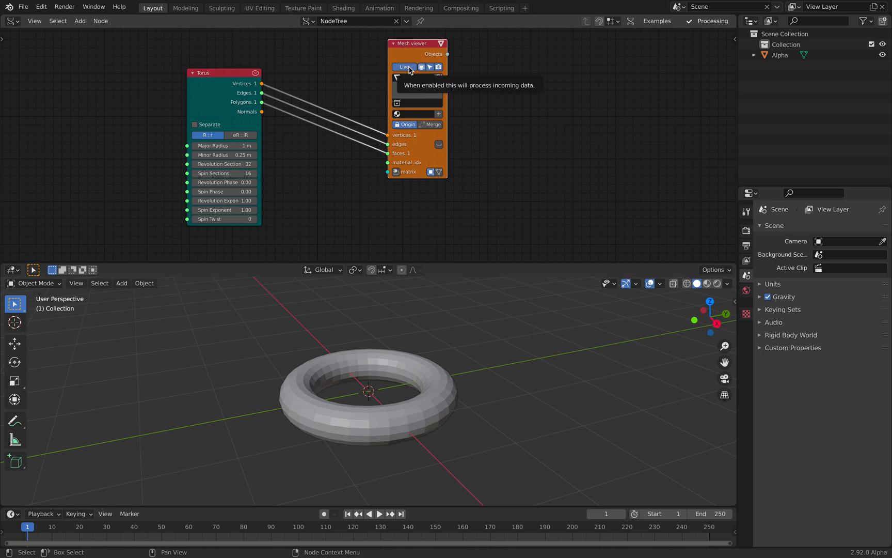
left_click(409, 78)
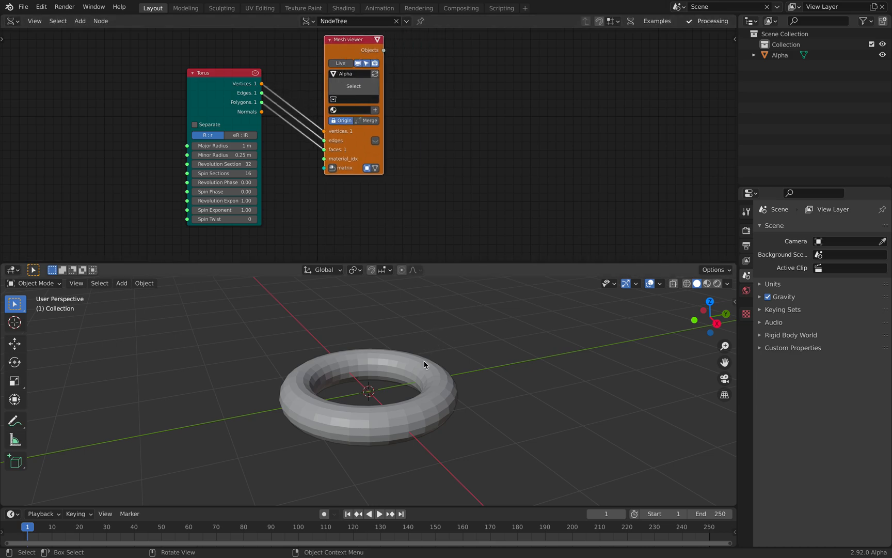
Select Alpha, then add Vector Sort and UV Connection nodes via search after the torus vertices
left_click(369, 399)
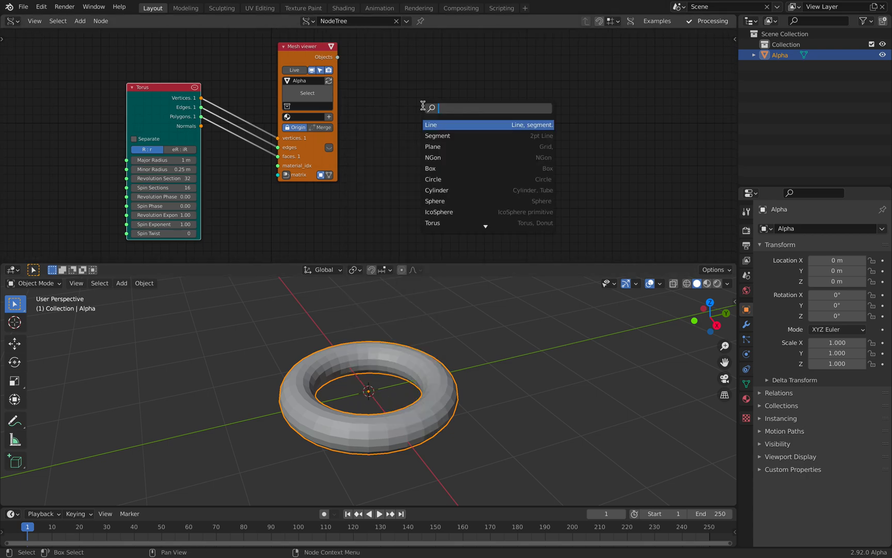
type("vector r")
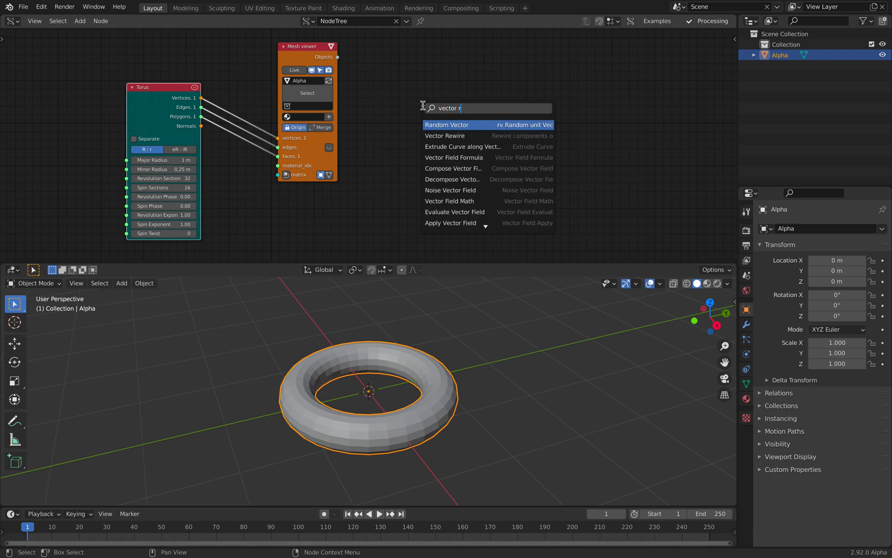
left_click(452, 125)
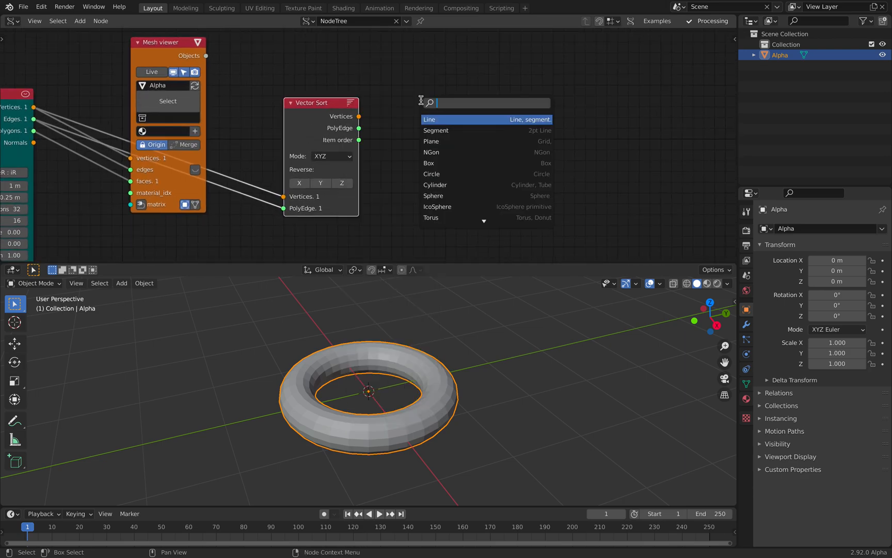
type("uv con")
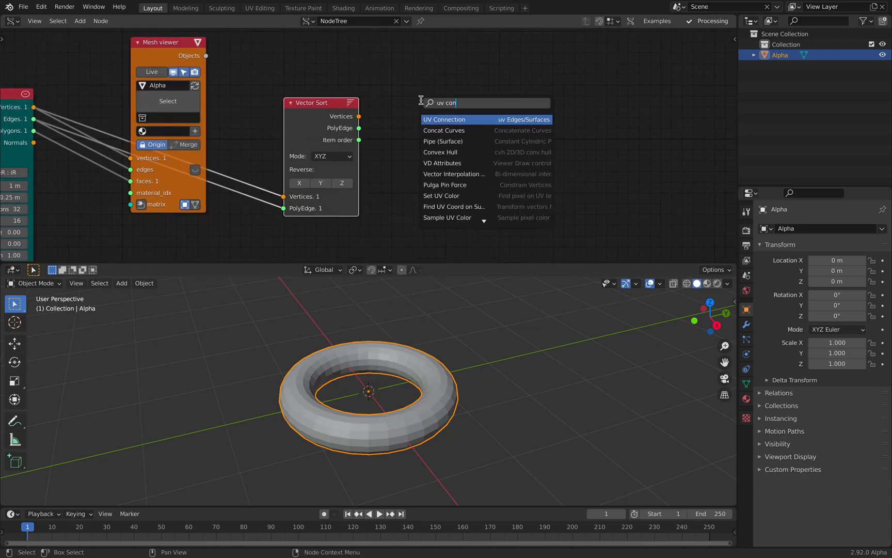
left_click(444, 118)
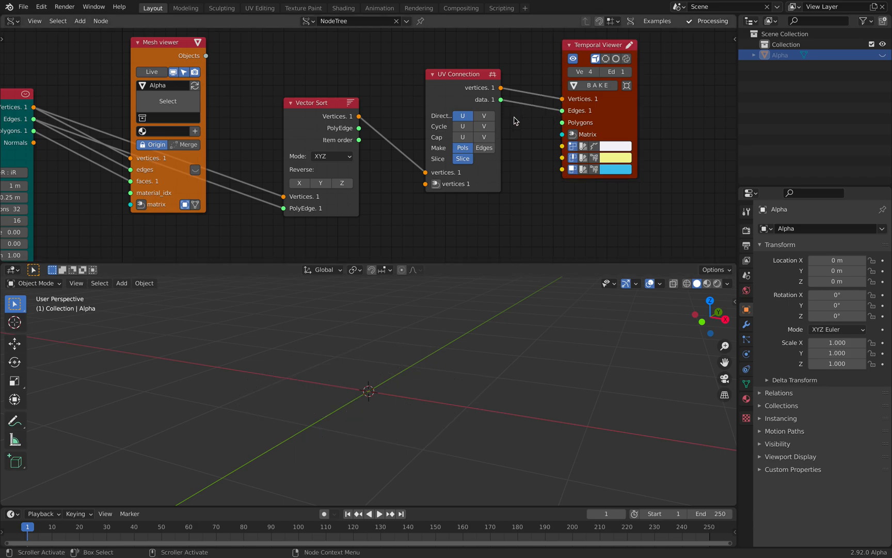
Set UV Connection Make to Edges and Vector Sort Mode to Connect so lines loop around the torus
left_click(483, 148)
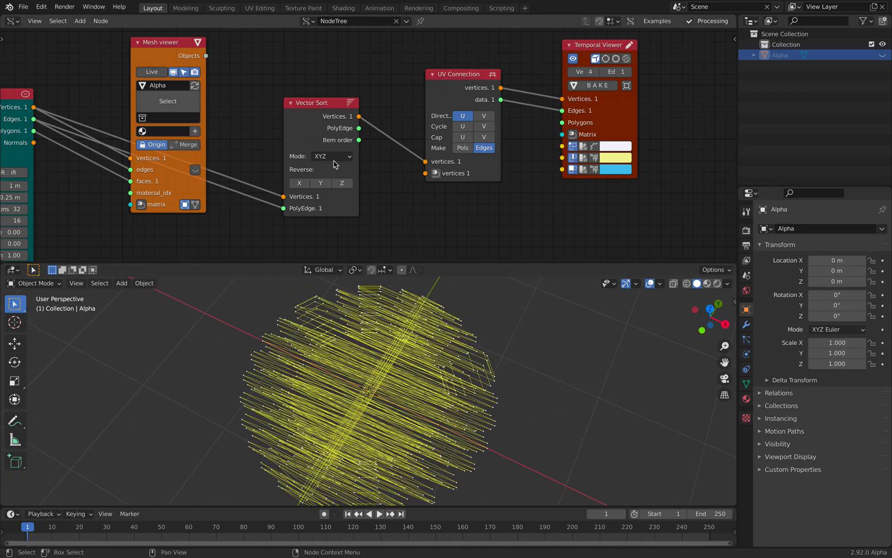
left_click(299, 182)
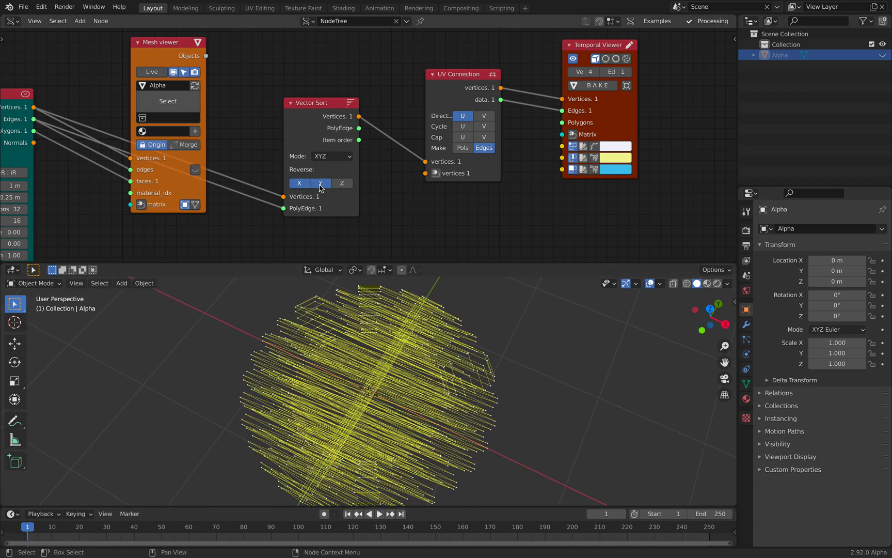
left_click(332, 156)
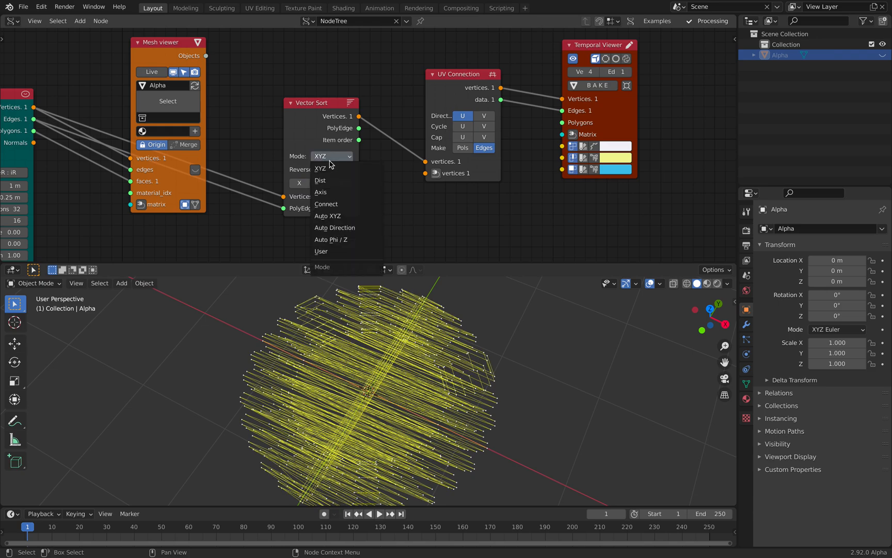
left_click(326, 204)
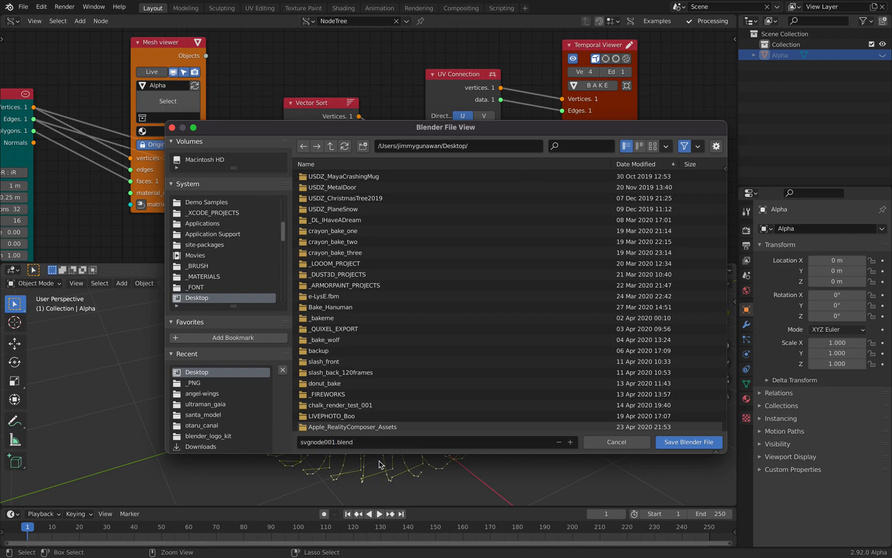
Save the file as svgnode001.blend and add an IcoSphere node for a second mesh viewer
left_click(688, 442)
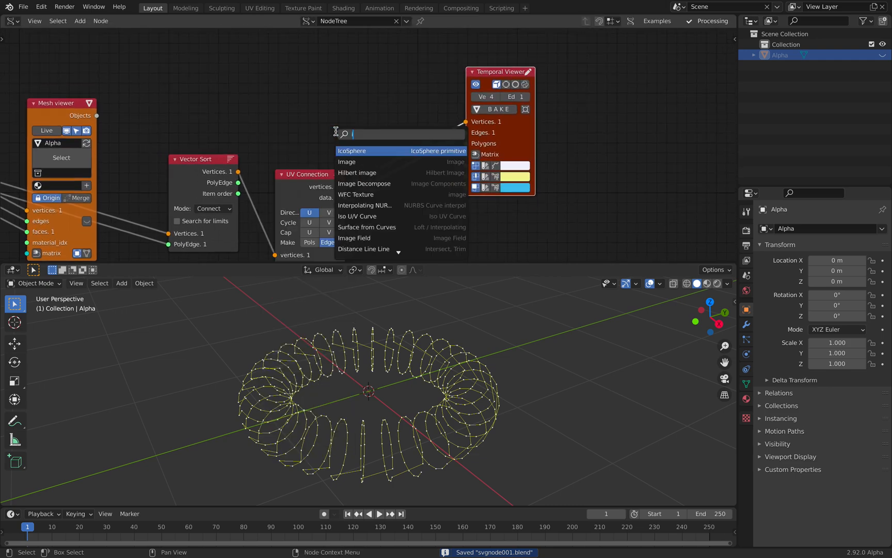
type("co")
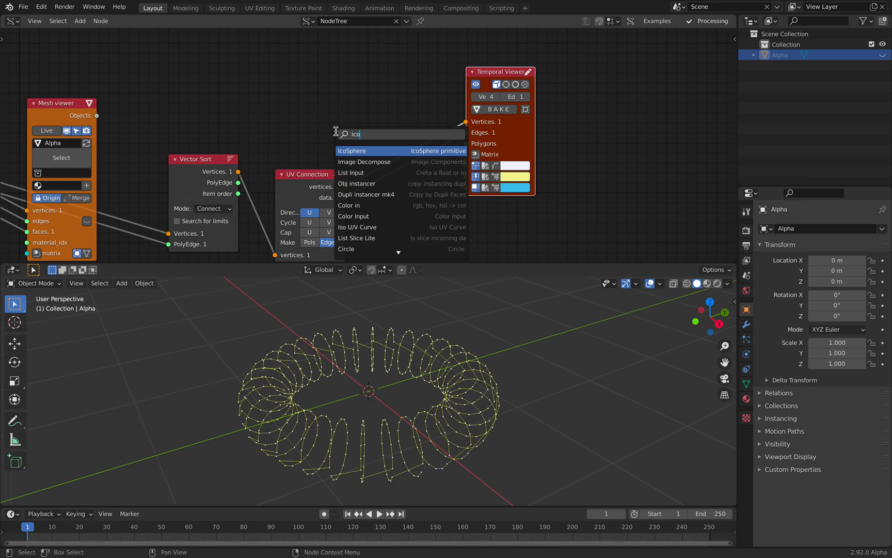
left_click(352, 150)
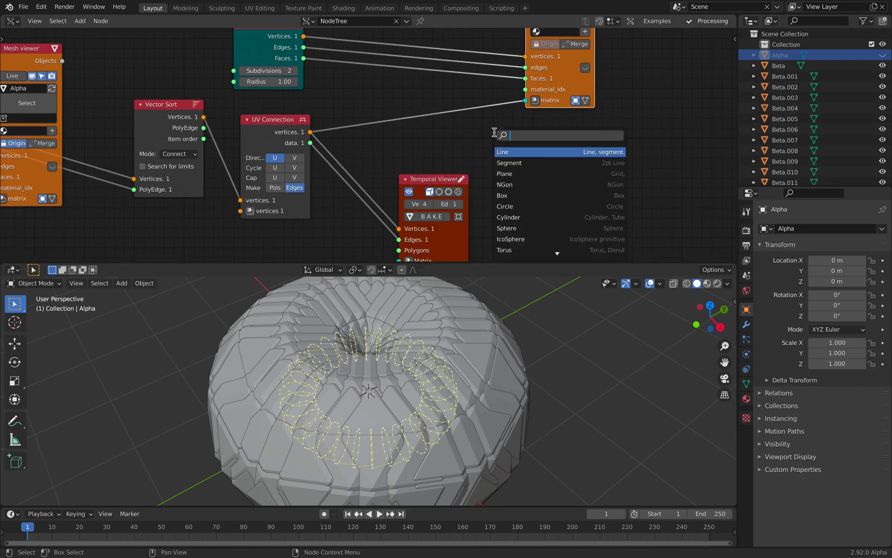
Add a List Item node and adjust its nesting level so a single Beta sphere remains
type("list")
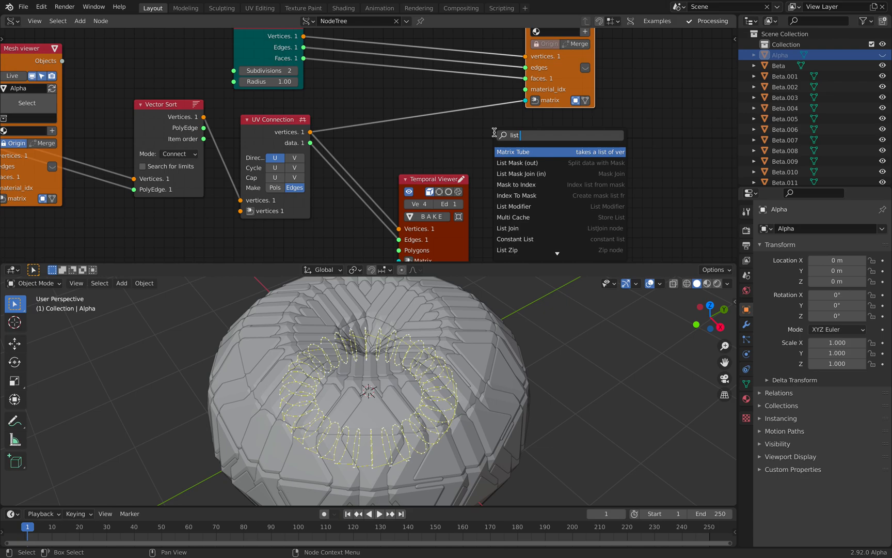
type("it")
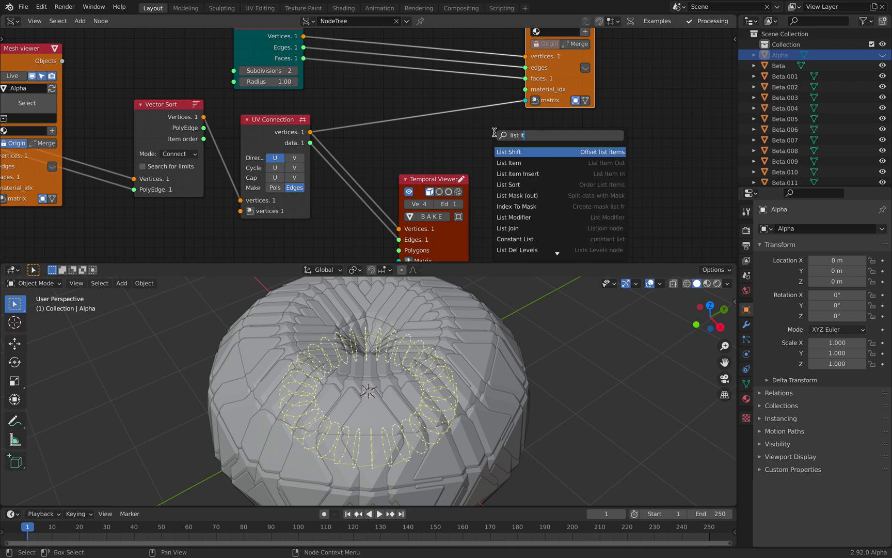
left_click(508, 162)
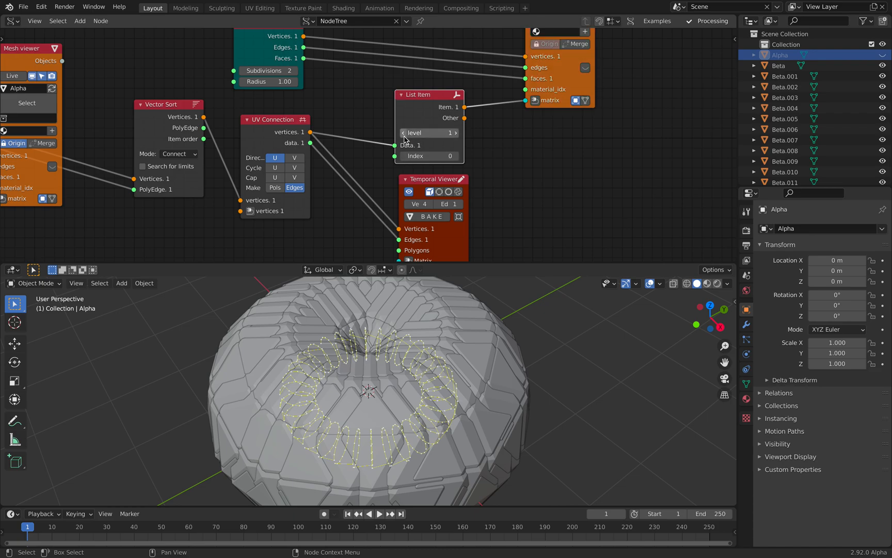
left_click(453, 155)
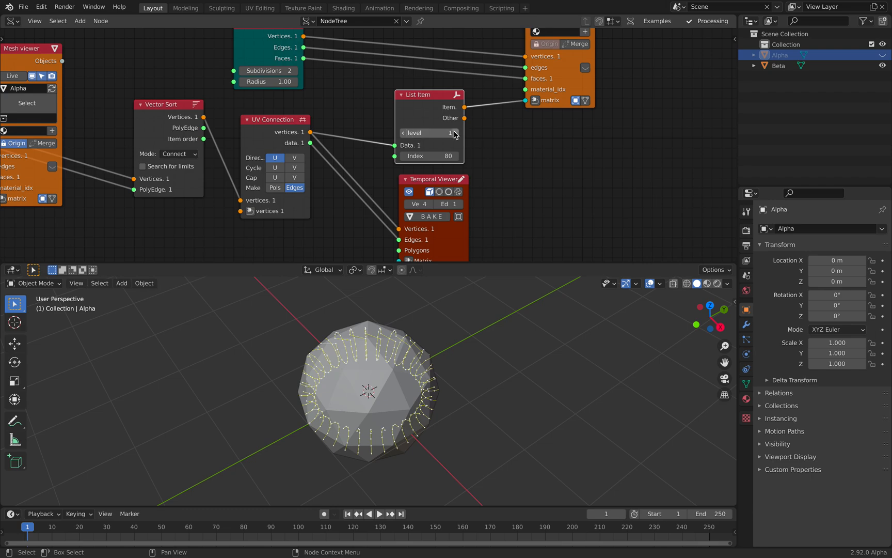
left_click(453, 132)
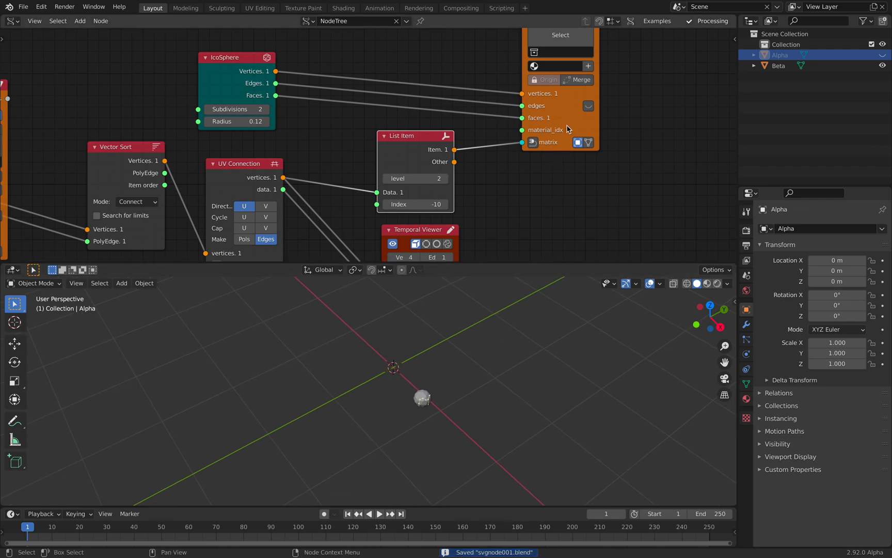
Select the torus Alpha and add a Dynamic Paint modifier of Canvas type
left_click(779, 65)
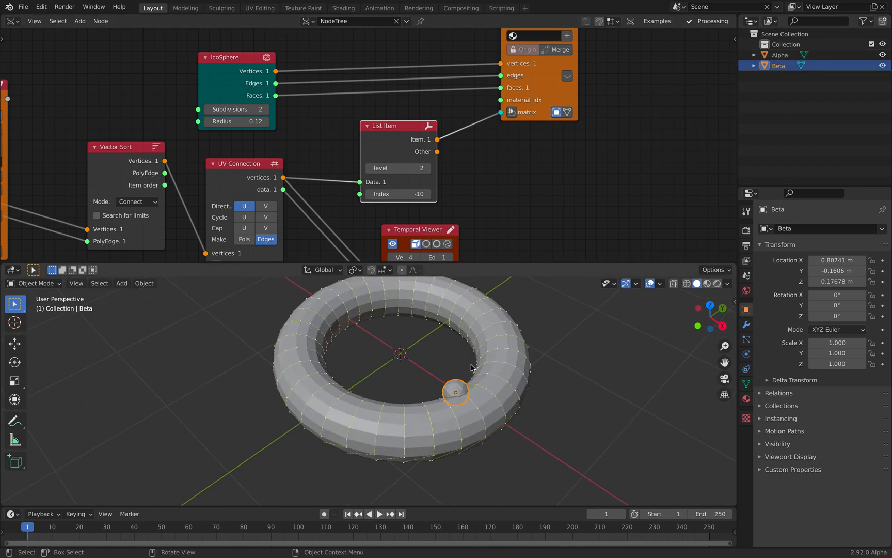
left_click(779, 54)
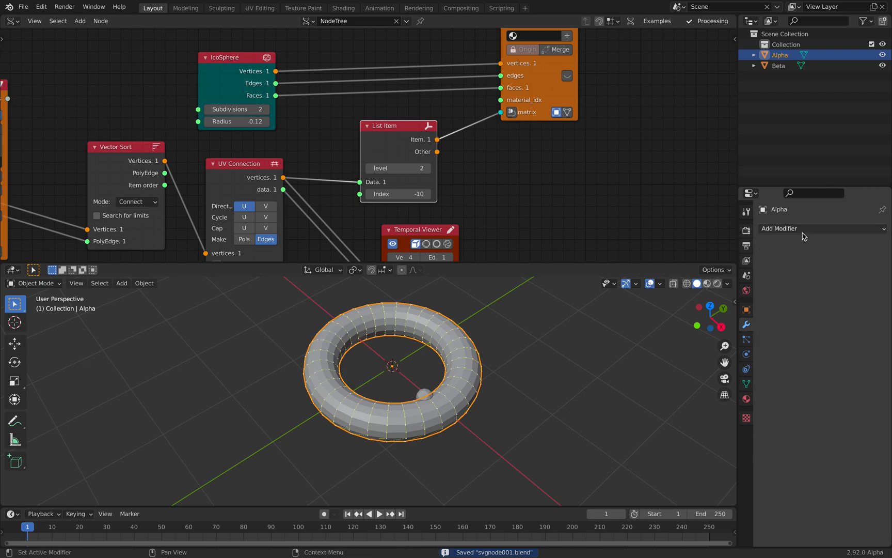
left_click(819, 228)
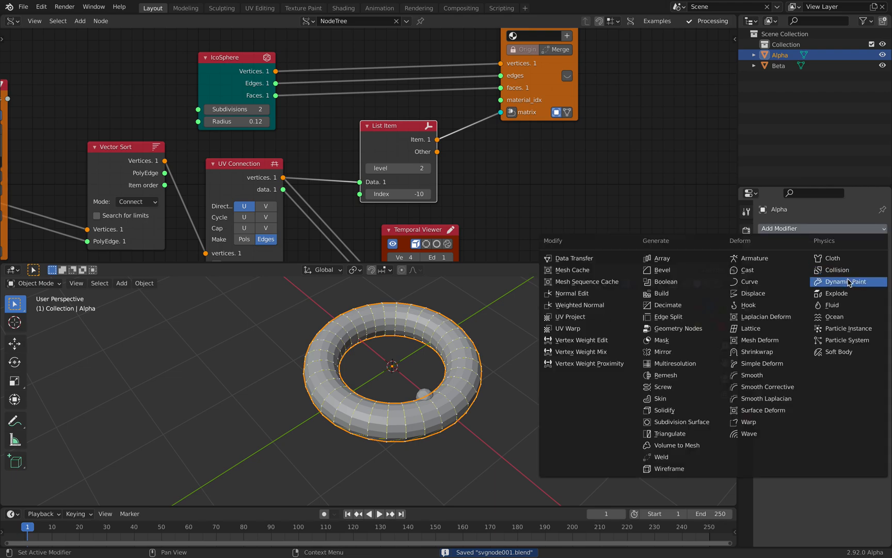
left_click(843, 281)
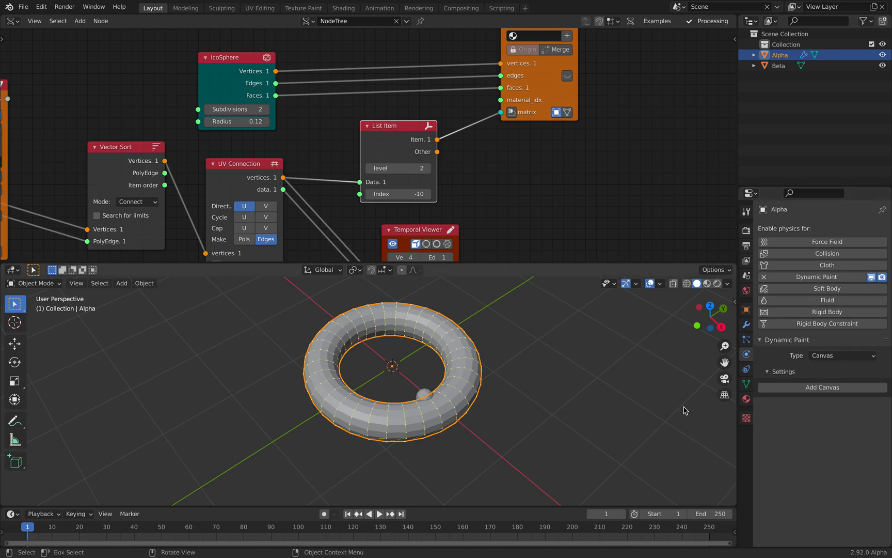
Add a canvas surface to Alpha and make the sphere Beta a Dynamic Paint brush
left_click(822, 387)
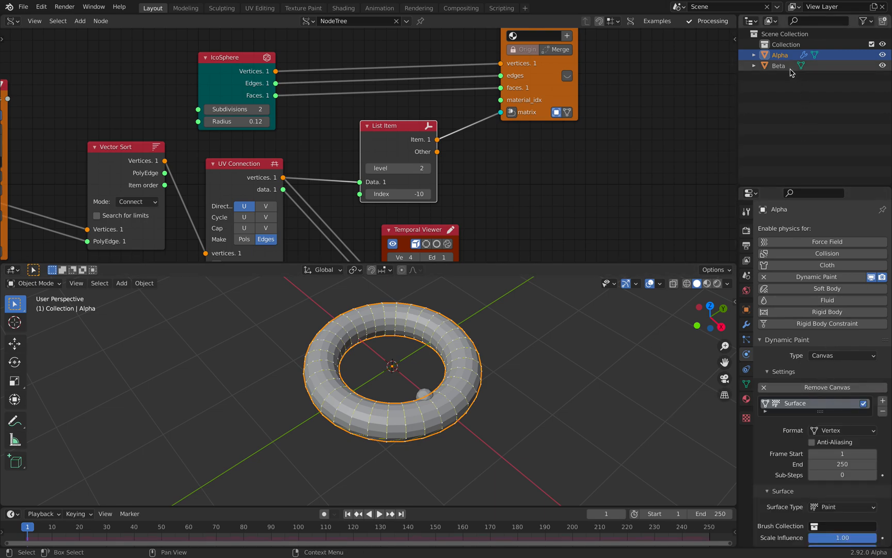
left_click(777, 65)
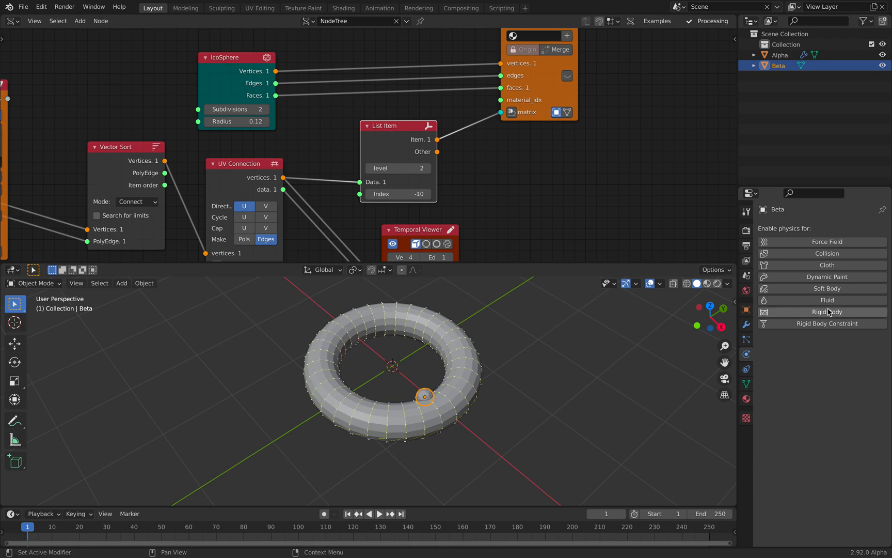
left_click(826, 277)
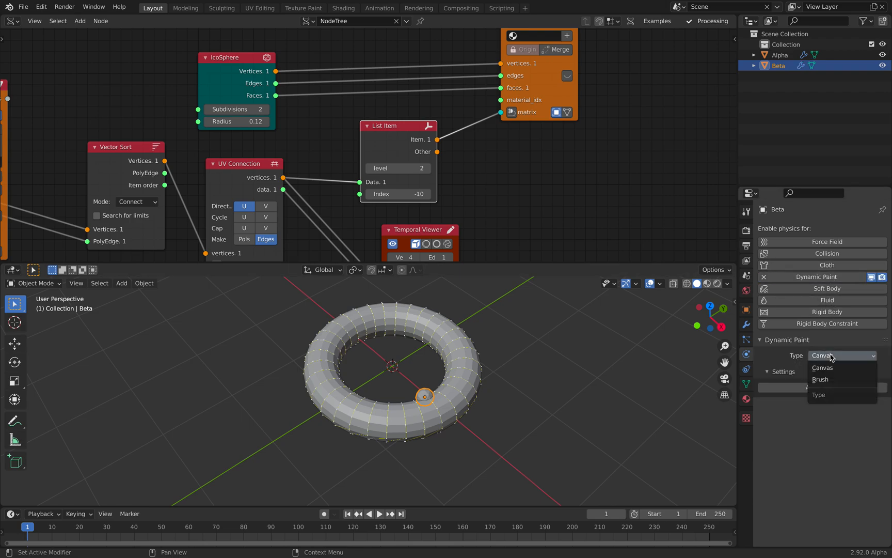
left_click(821, 379)
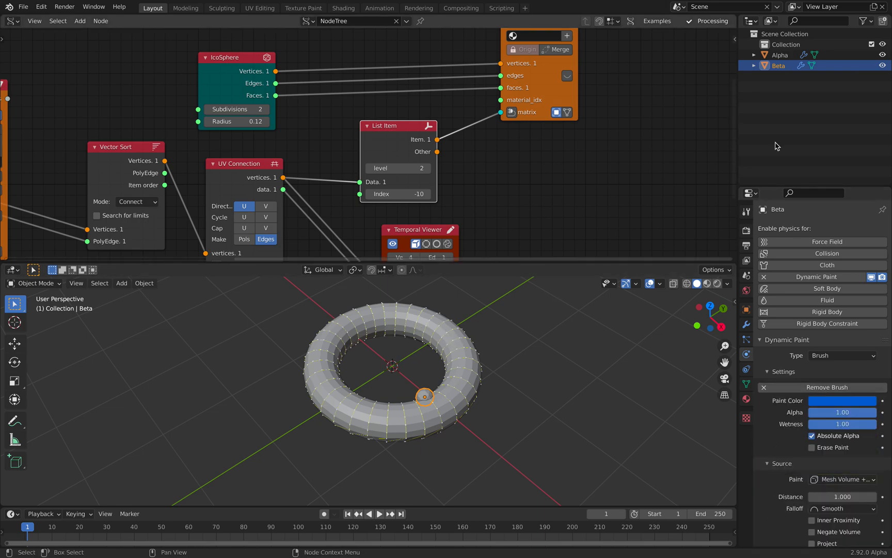
left_click(779, 55)
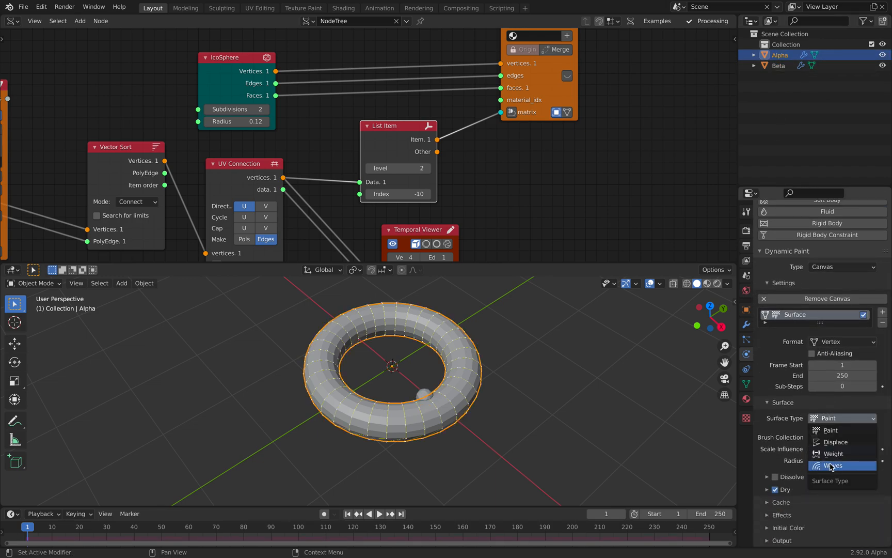
Set the canvas Surface Type to Weight with output to the dp_weight vertex group
left_click(833, 466)
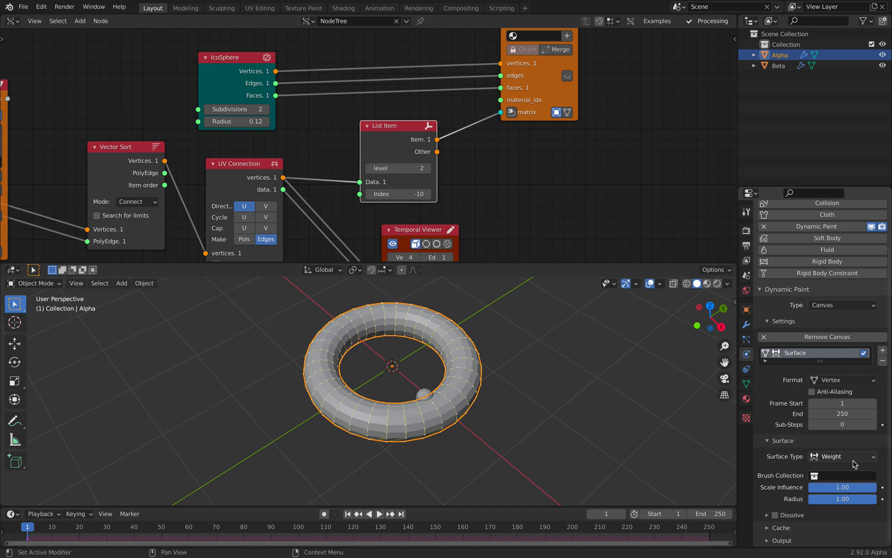
mouse_move(771, 526)
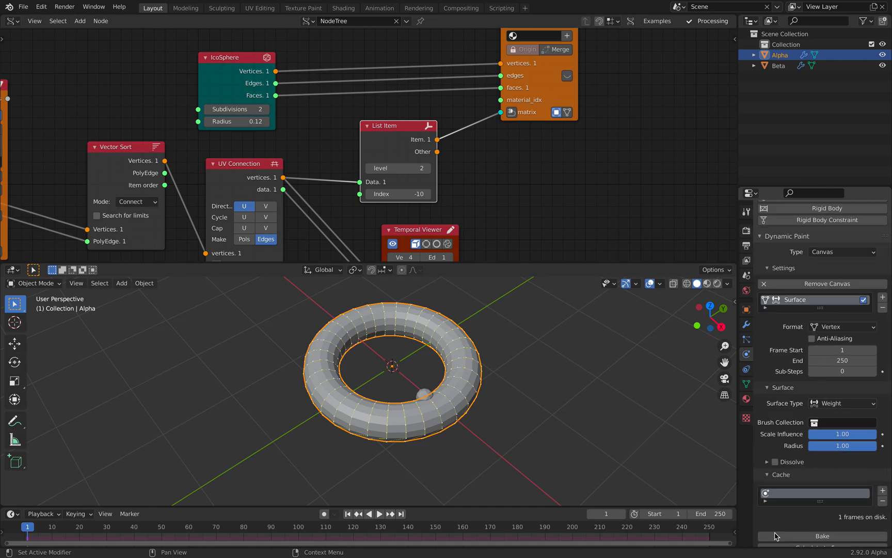
scroll("down", 3)
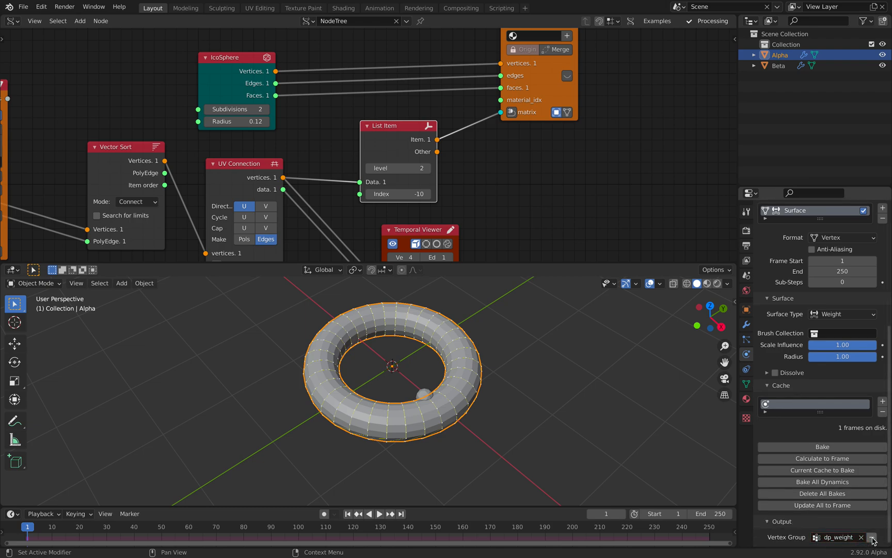
mouse_move(838, 537)
type("frame")
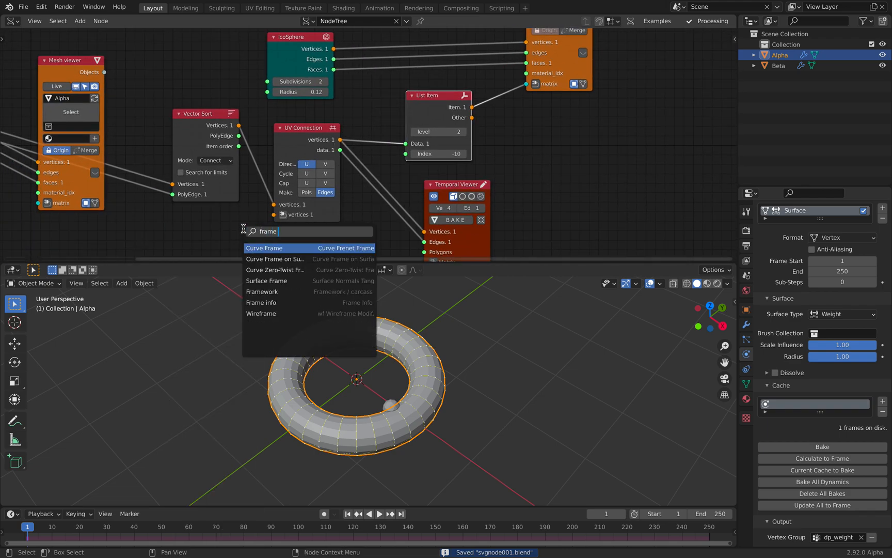
Add a Frame info node driving the List Item index and play the animation to frame 73
left_click(262, 303)
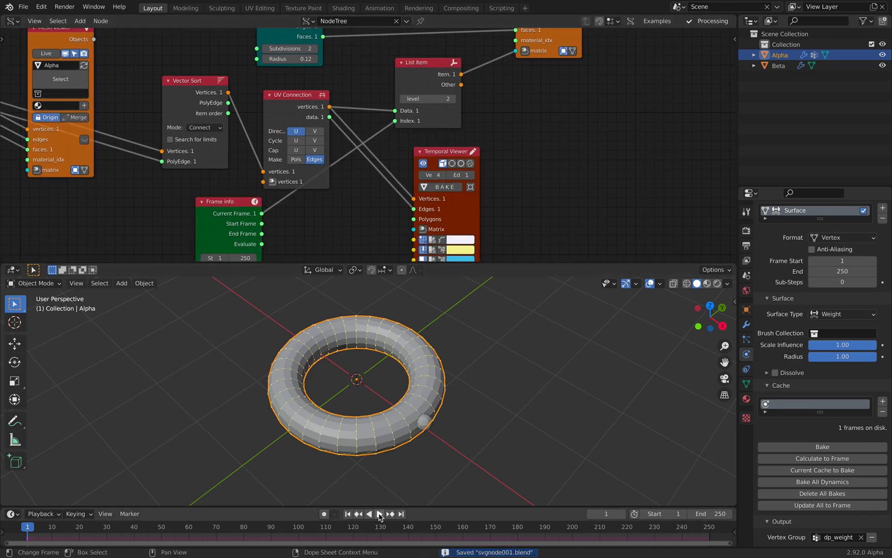
left_click(381, 513)
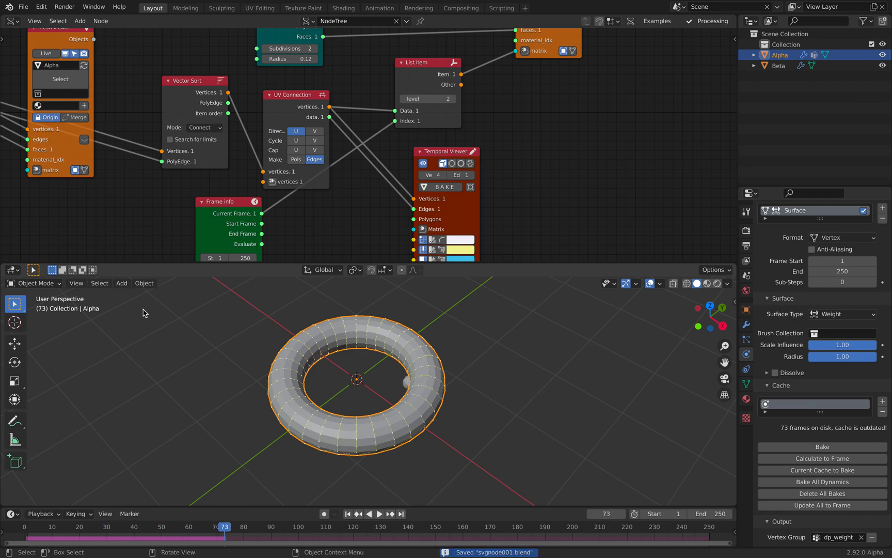
Replay the animation in Weight Paint mode from frame 1 to about frame 205 to show the painted trail
left_click(35, 283)
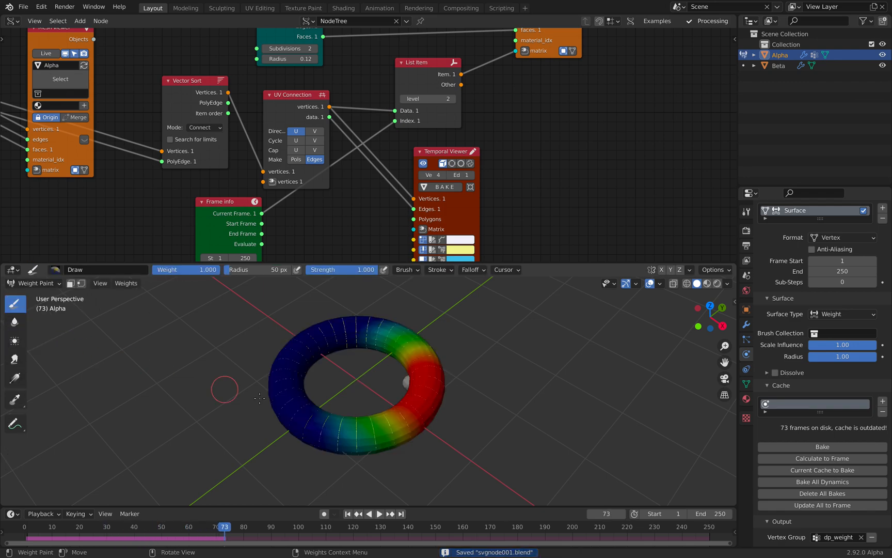
left_click(380, 515)
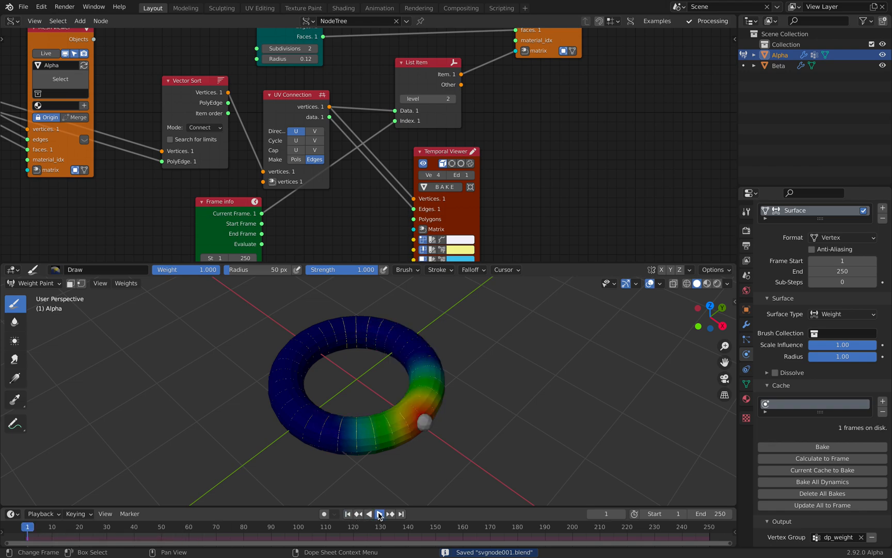
left_click(379, 513)
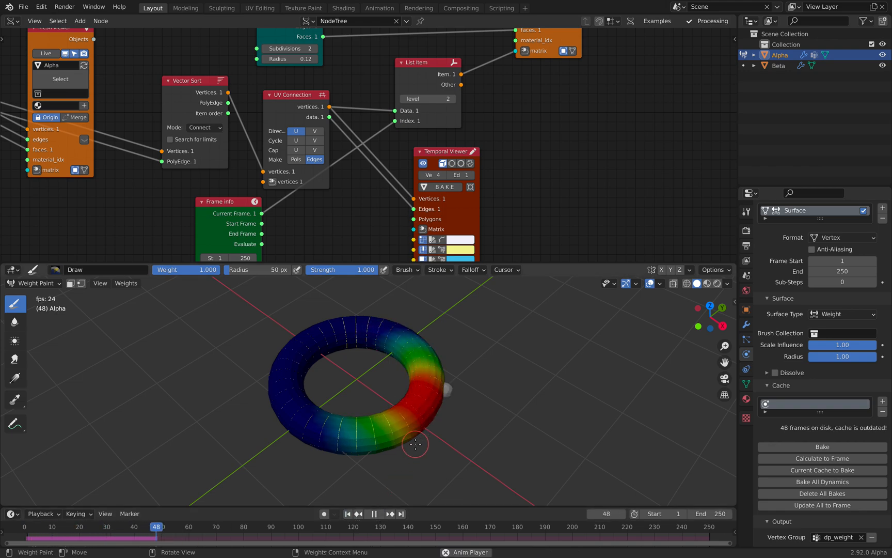
left_click(373, 513)
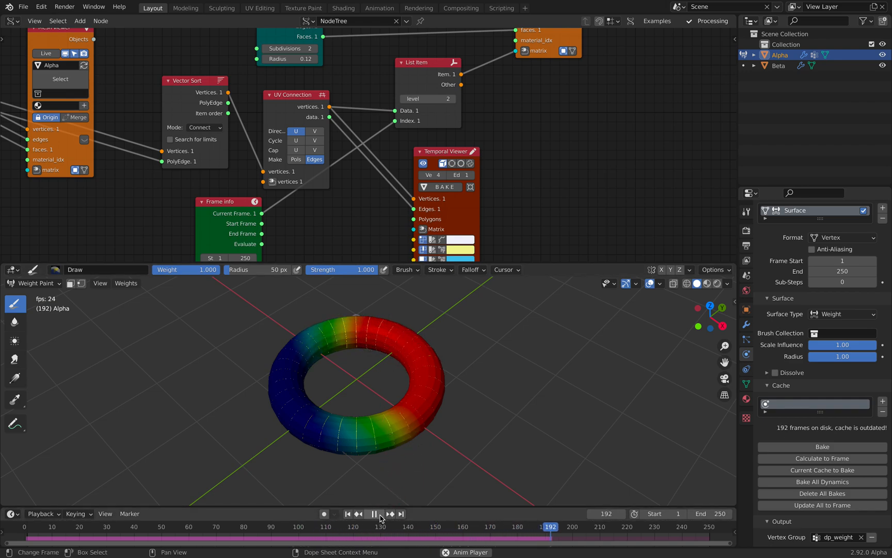
left_click(378, 514)
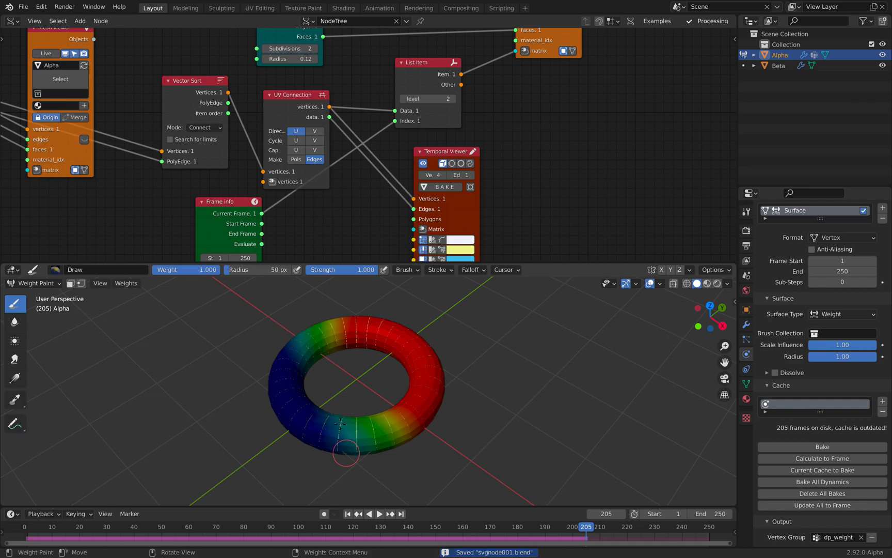
mouse_move(320, 403)
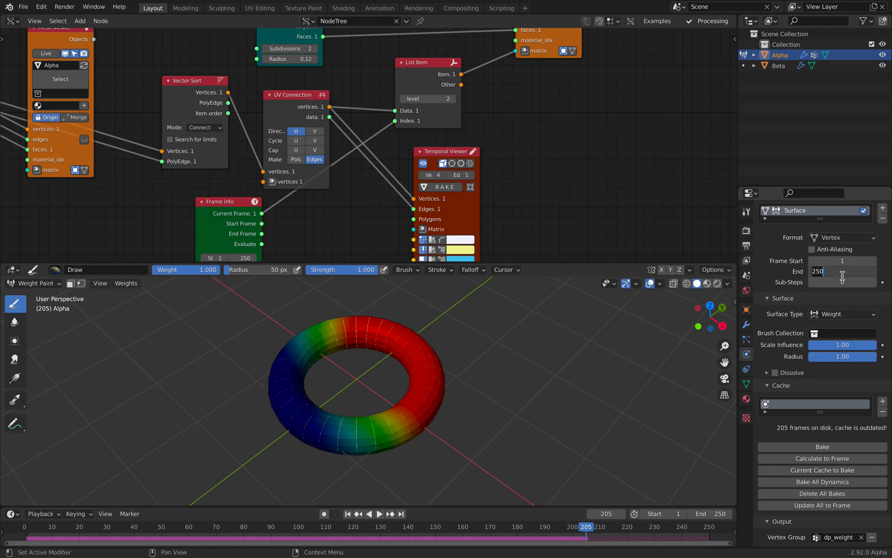
Extend the canvas end to frame 500, set the Beta brush paint distance to 0.2, and reselect Alpha in Object Mode
left_click(843, 270)
type("500")
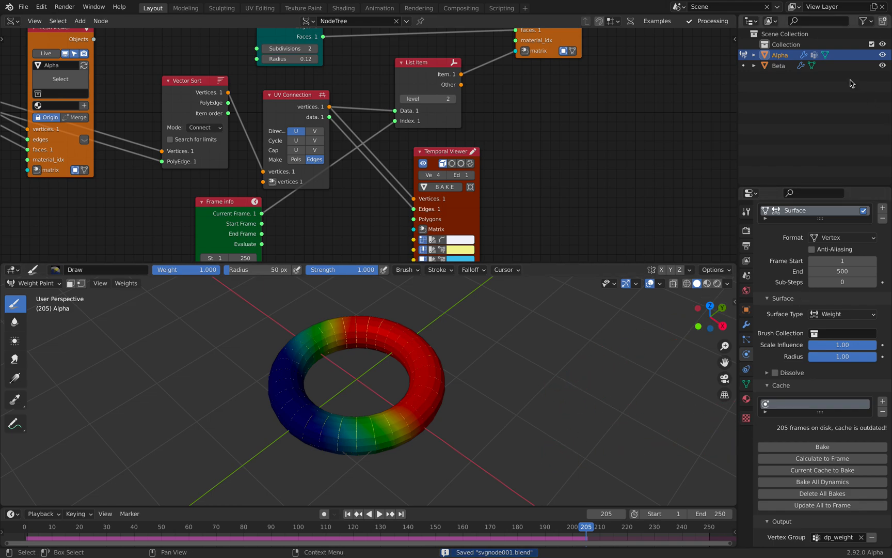
left_click(779, 66)
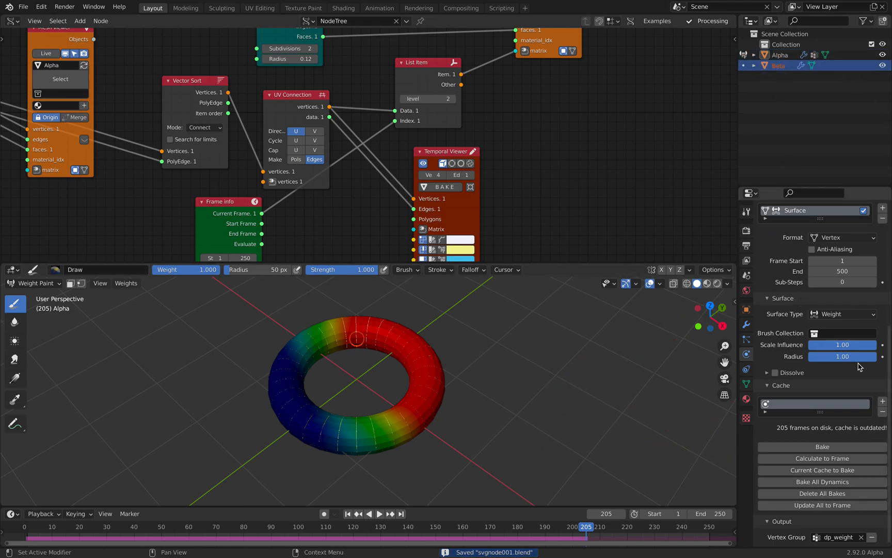
left_click(36, 283)
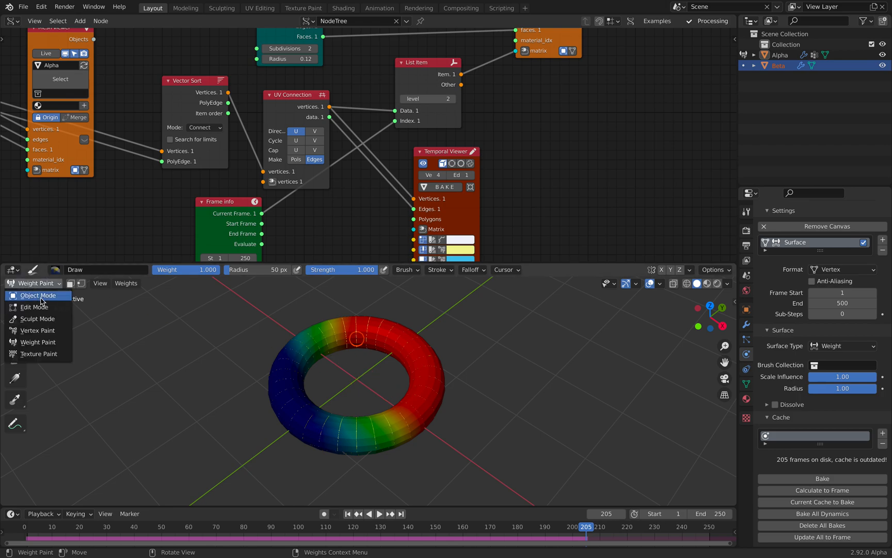
left_click(38, 294)
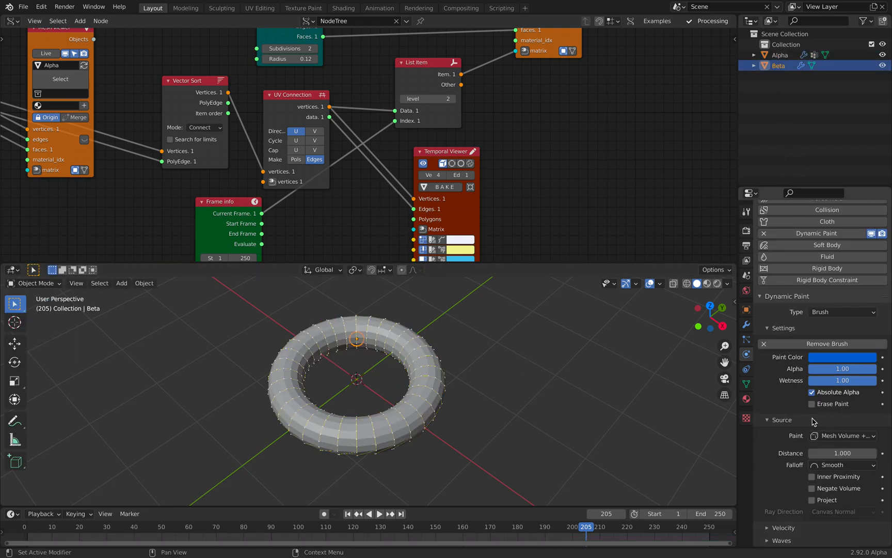
left_click(843, 453)
type("0.200")
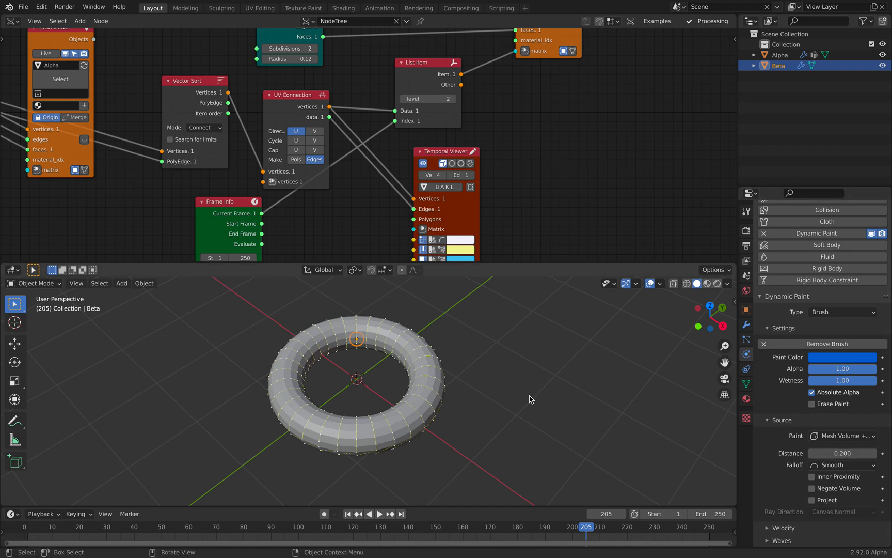
left_click(779, 55)
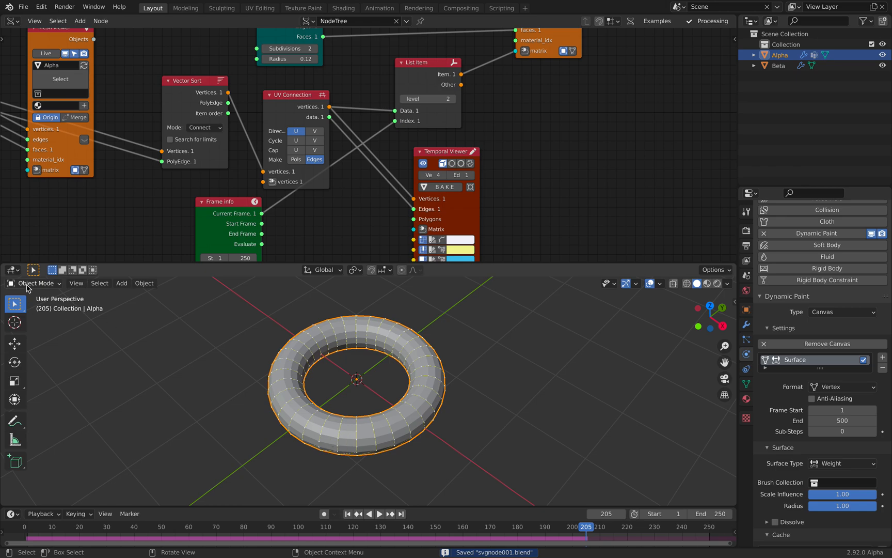
Replay the weight painting to frame 106 in Weight Paint mode, then return to Object Mode
left_click(38, 283)
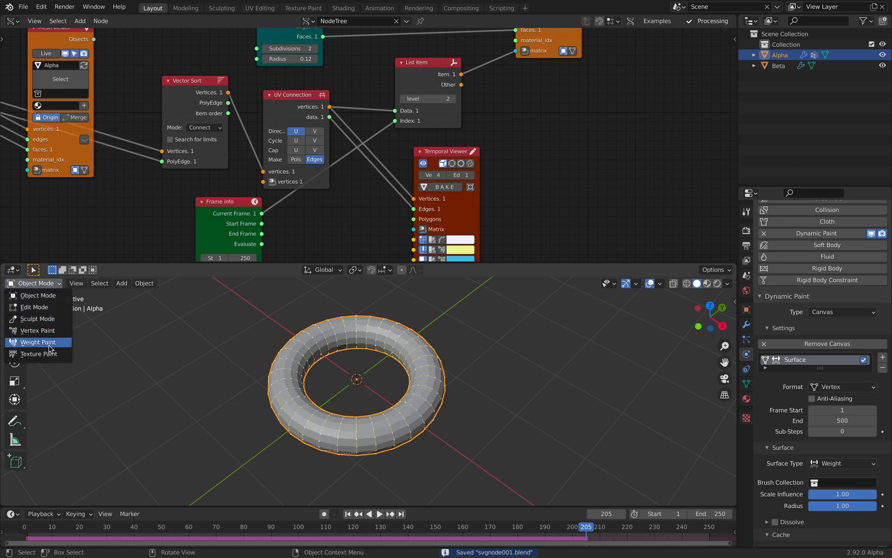
left_click(37, 342)
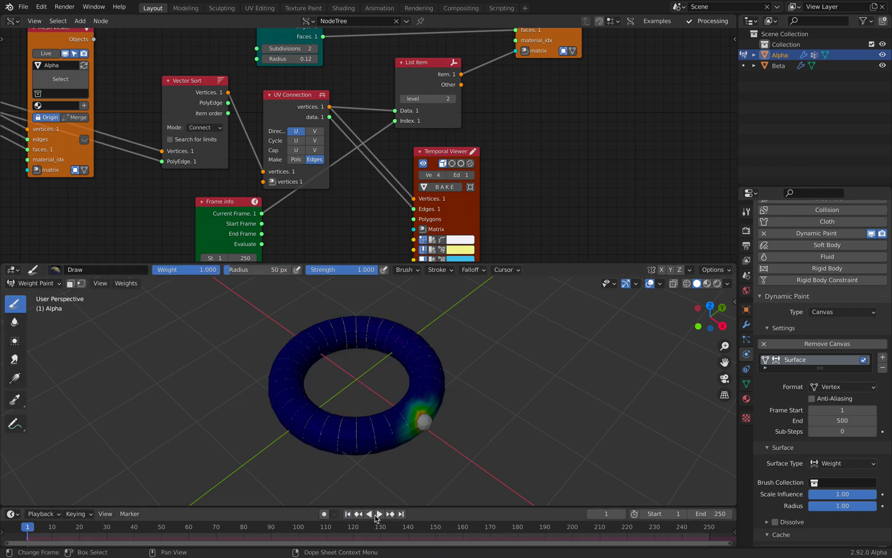
left_click(379, 514)
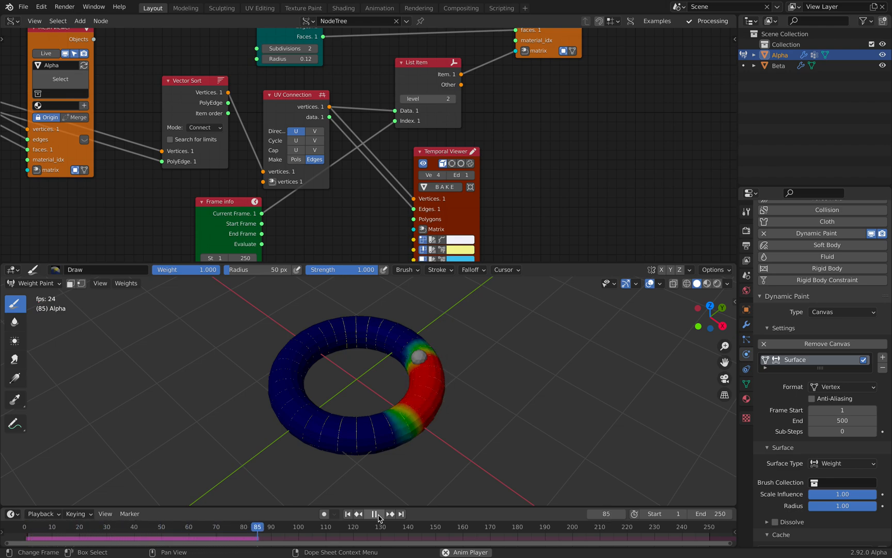
left_click(375, 513)
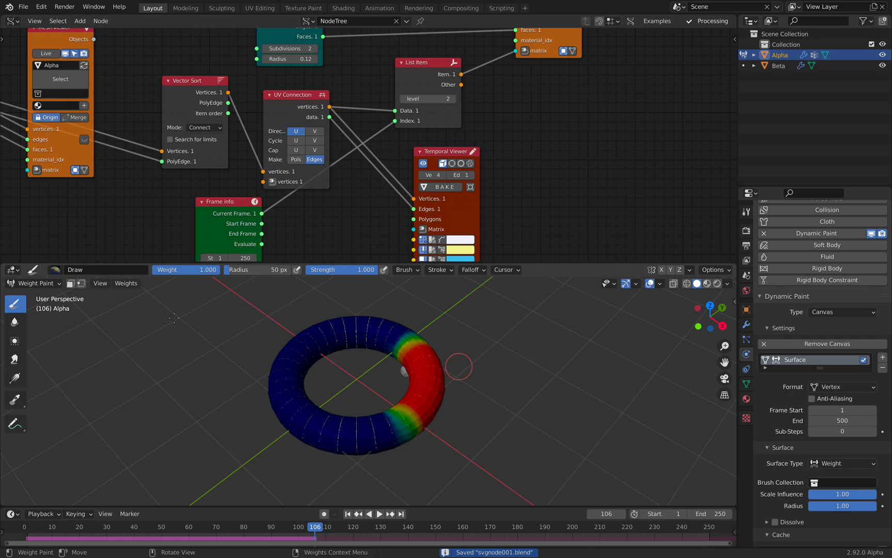
left_click(34, 283)
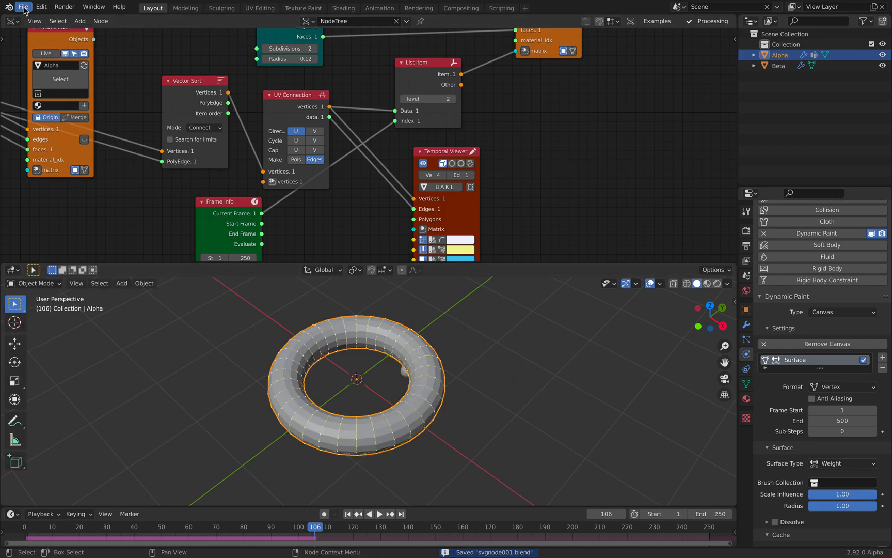
Save the scene under the incremented name svgnode002.blend
left_click(24, 7)
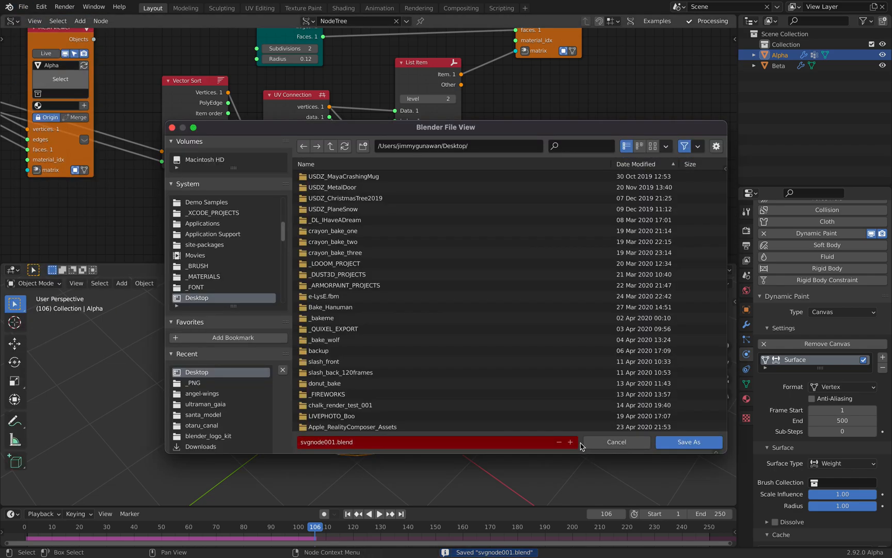
left_click(688, 442)
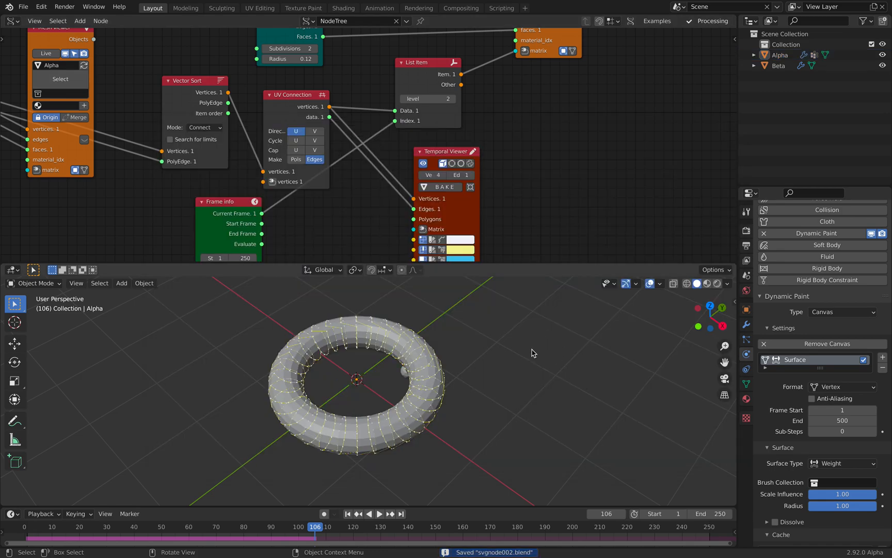
mouse_move(537, 264)
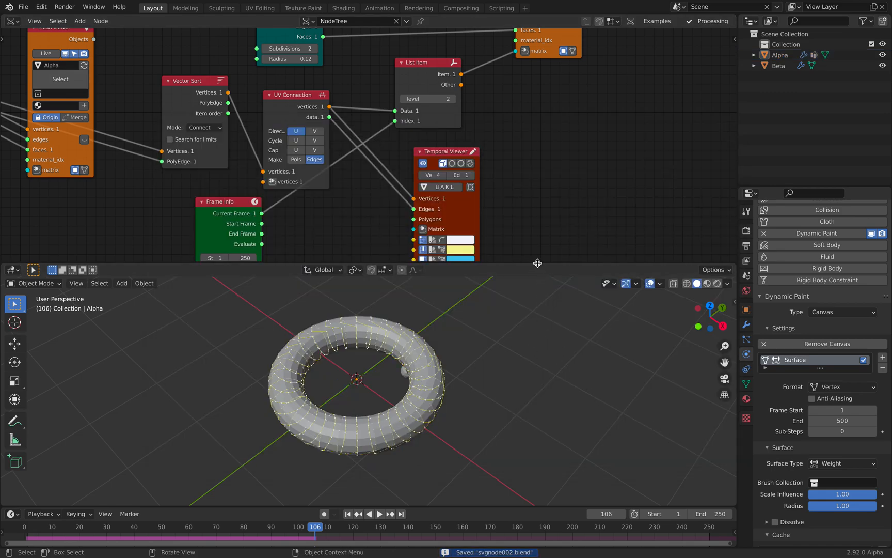
Add a cube mesh beside the torus and reselect Alpha for node editing
left_click(121, 249)
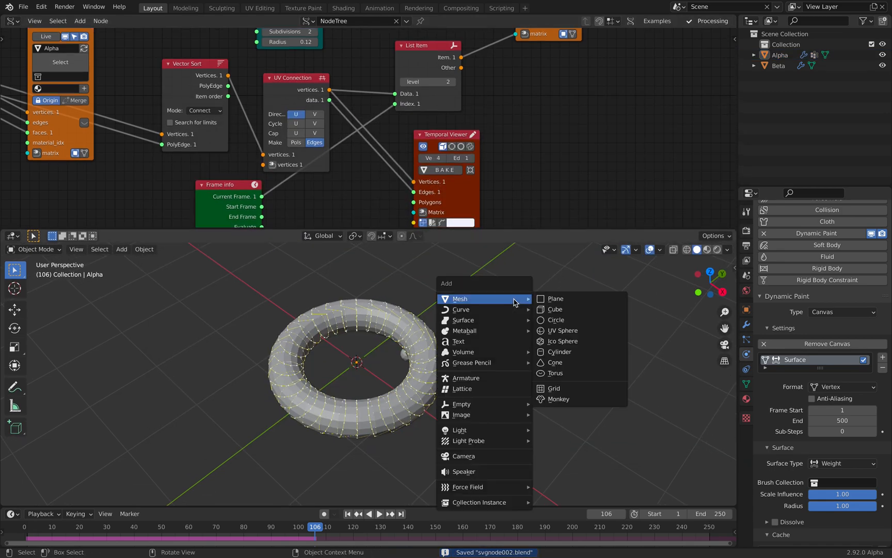
mouse_move(550, 372)
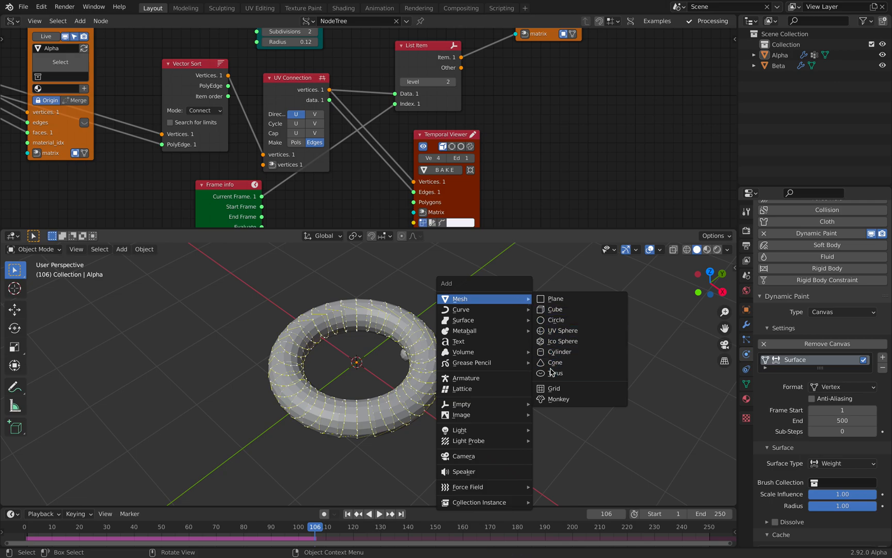
left_click(553, 309)
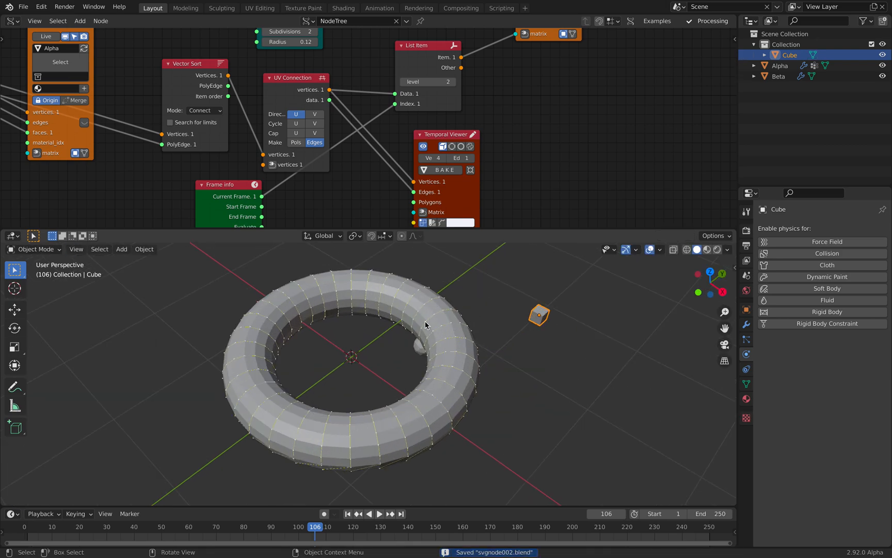
left_click(12, 21)
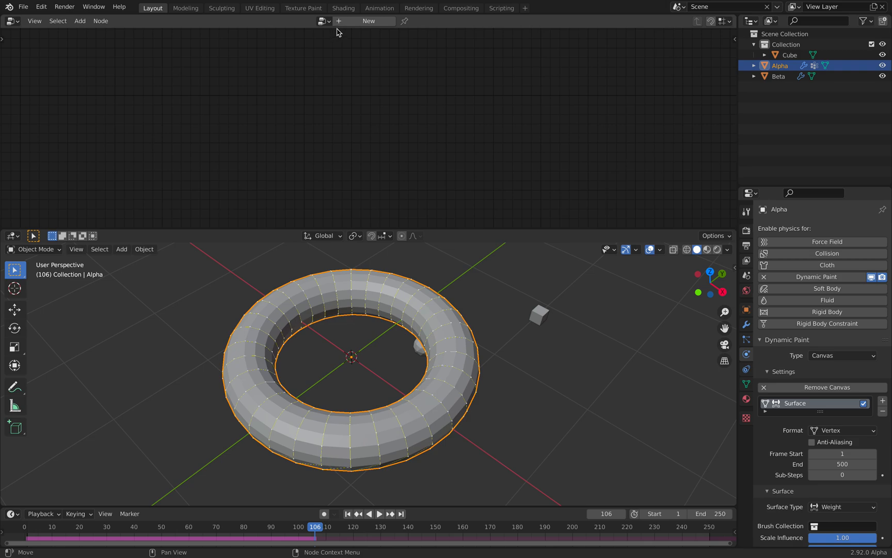
Create a geometry node tree on Alpha with a Point Distribute node driven by dp_weight, raising Density Max
left_click(369, 21)
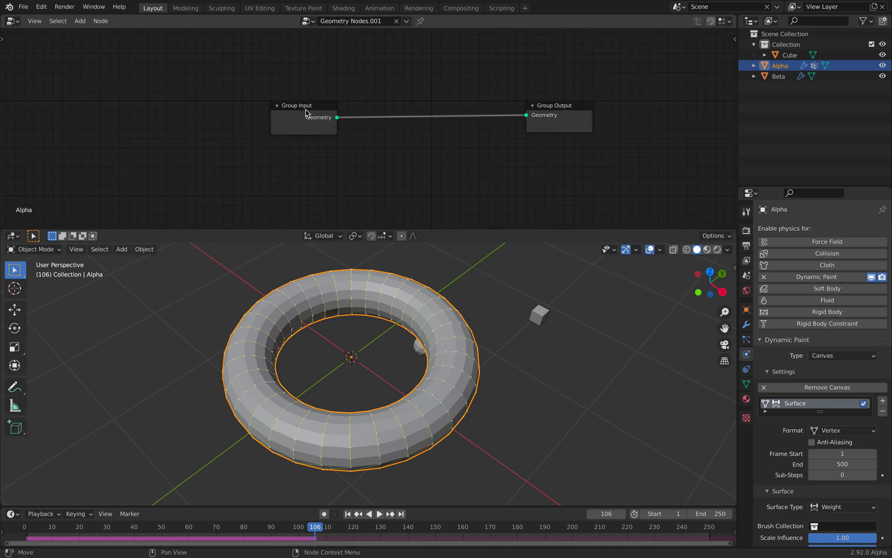
left_click(79, 20)
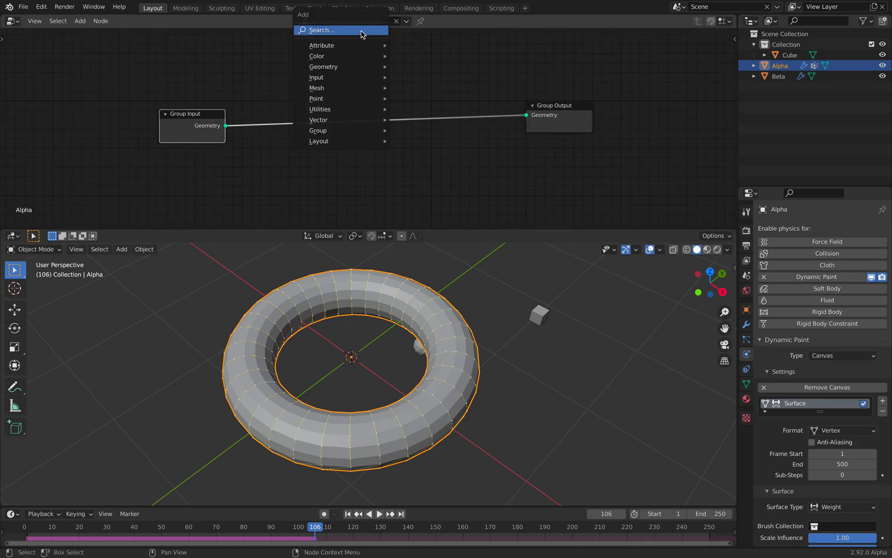
left_click(322, 30)
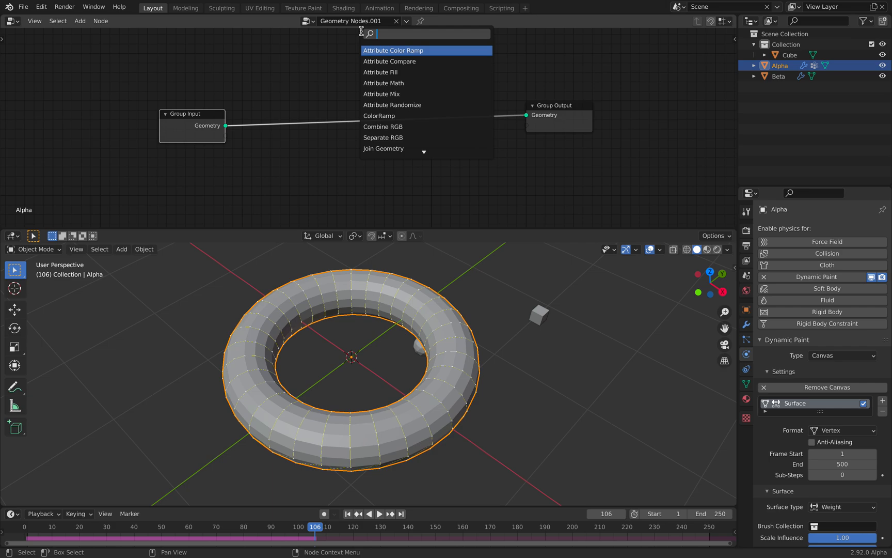
type("dist")
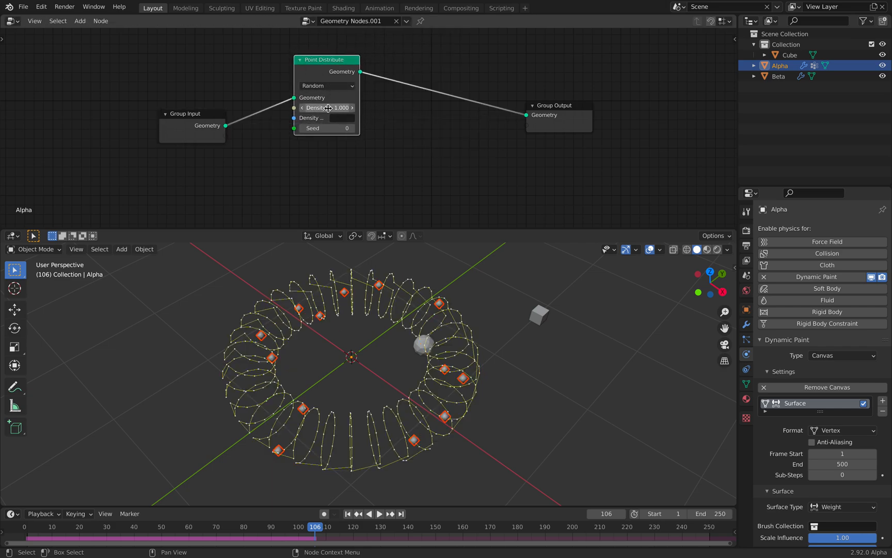
left_click(325, 118)
type("dp_weight")
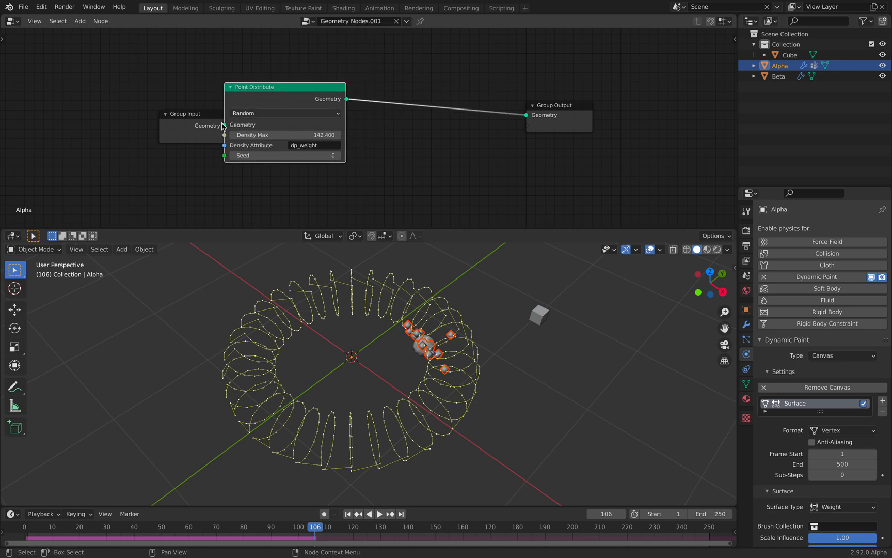
Play the animation to 500 frames watching points follow the paint, raising the density further
left_click(379, 514)
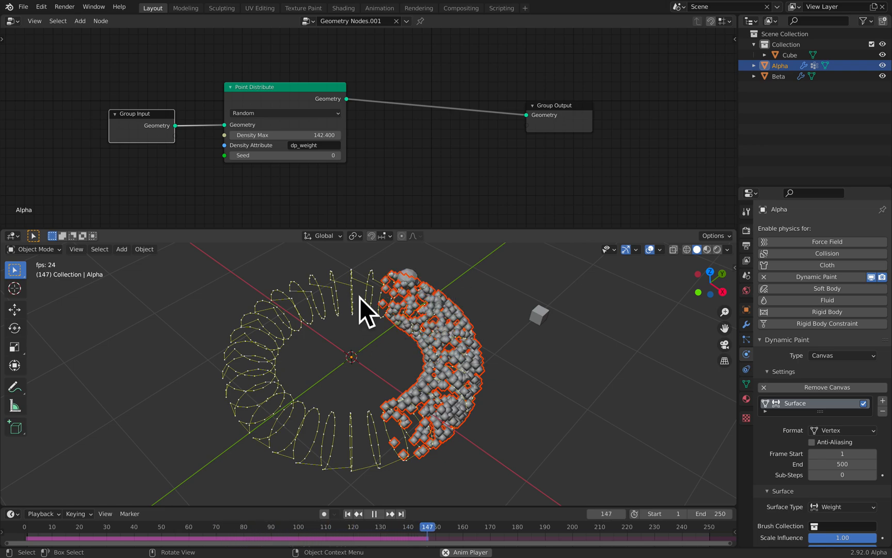
left_click(373, 514)
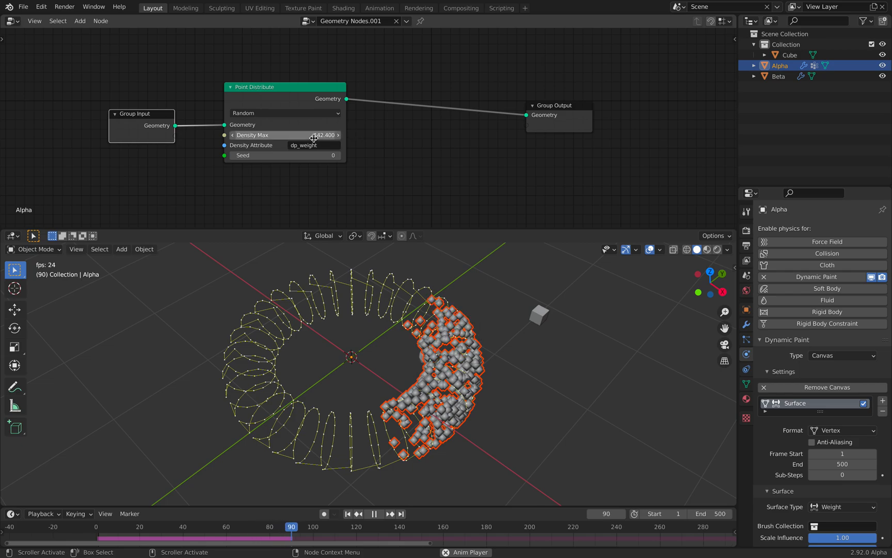
left_click(373, 514)
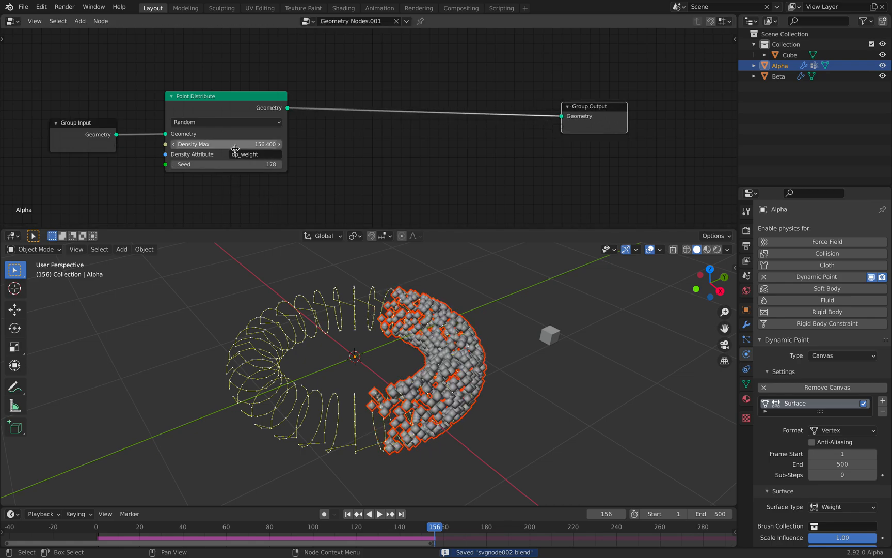
key("shift+a")
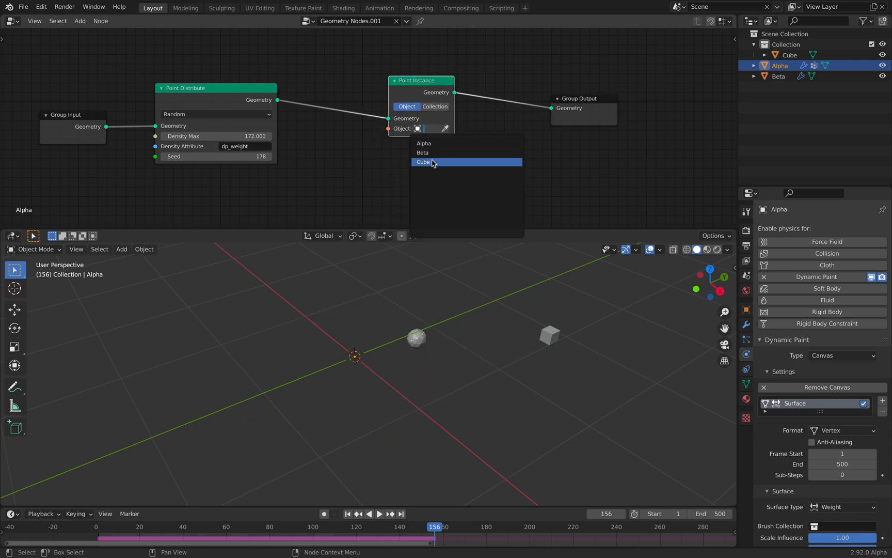
Instance the Cube on the points with randomized float scale 0.24–0.8 and vector rotation -3 to 3
left_click(423, 162)
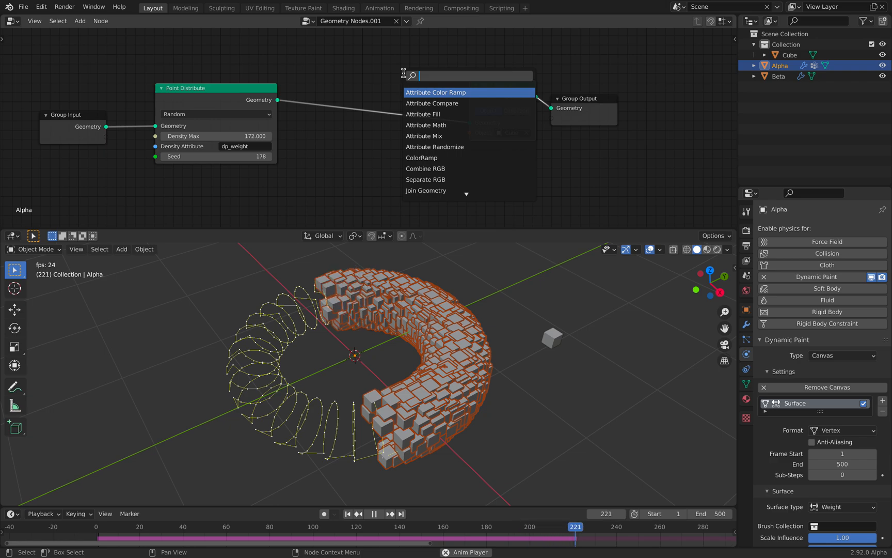
left_click(434, 147)
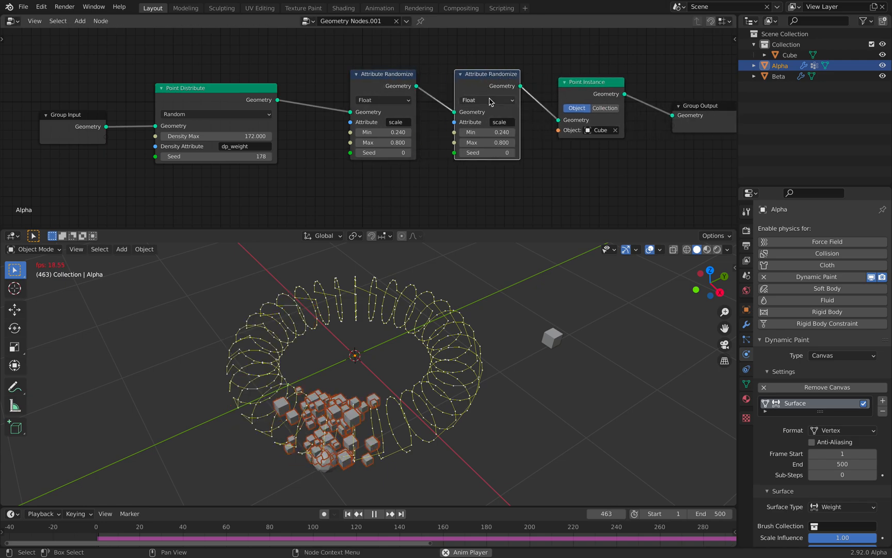
left_click(486, 100)
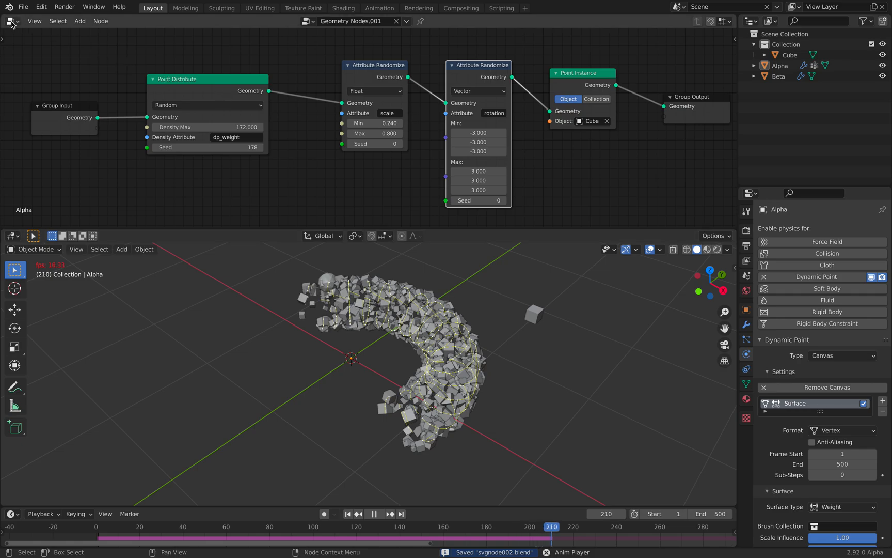
left_click(396, 20)
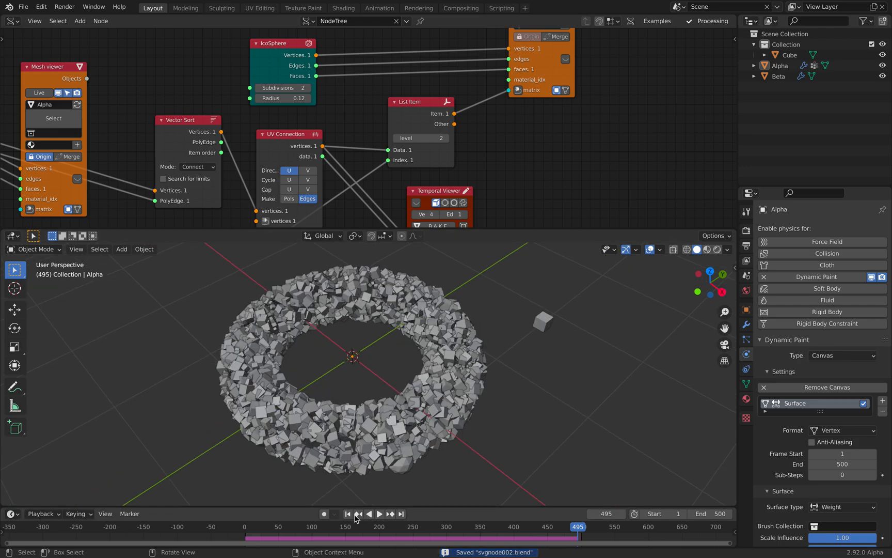
Replay the animation from the start and pause at frame 114 with cubes on part of the torus
left_click(378, 514)
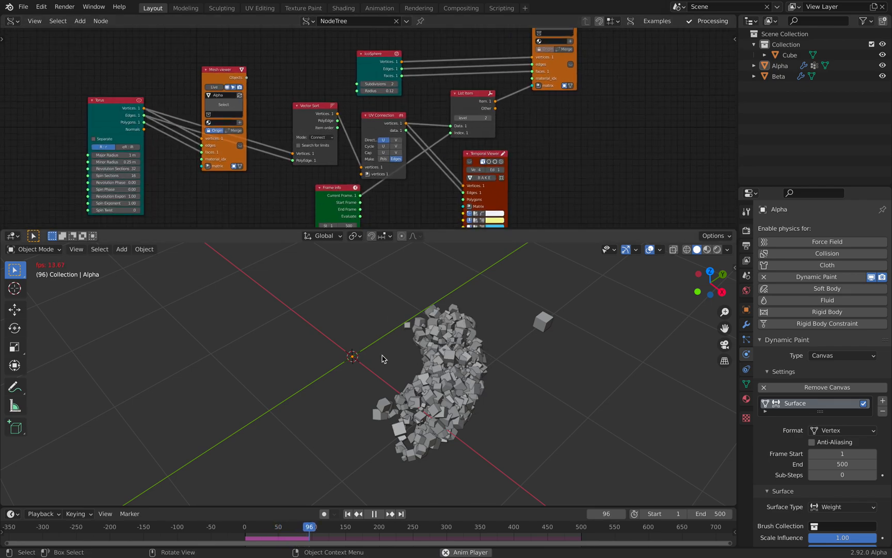
left_click(373, 514)
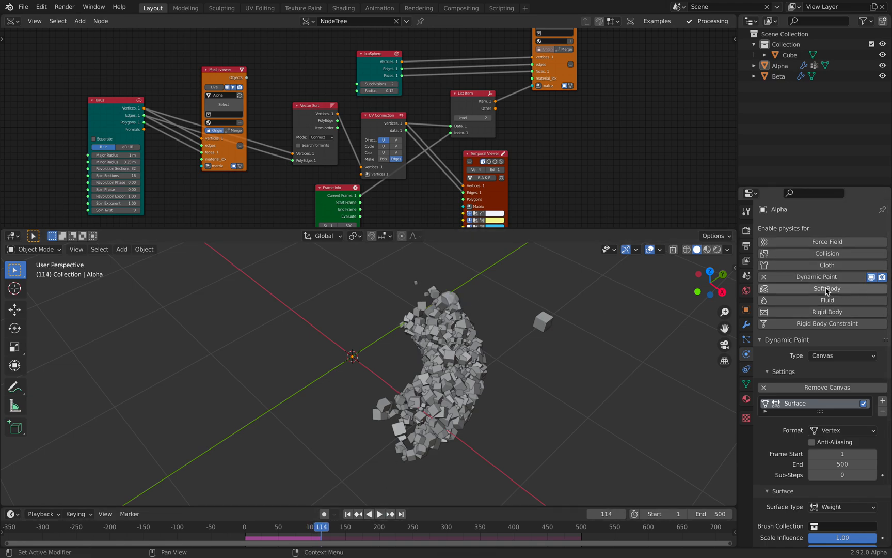
mouse_move(826, 300)
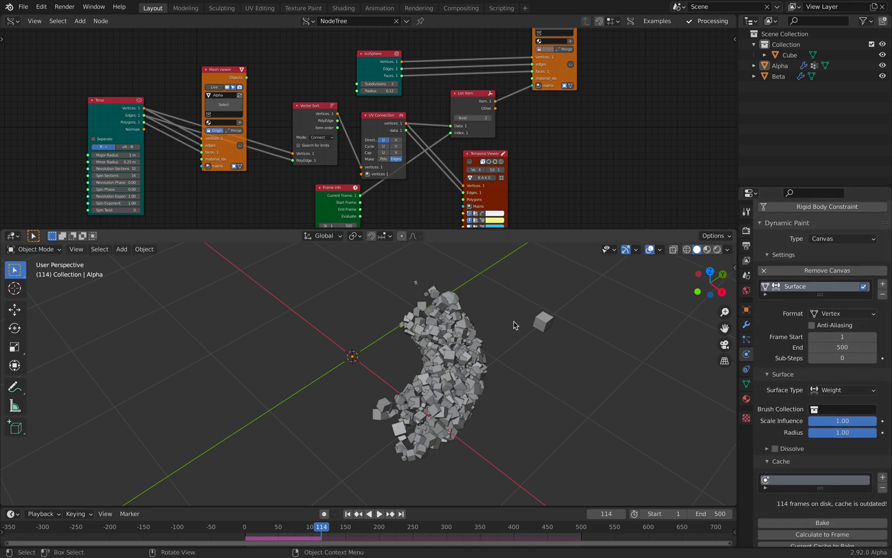
mouse_move(778, 450)
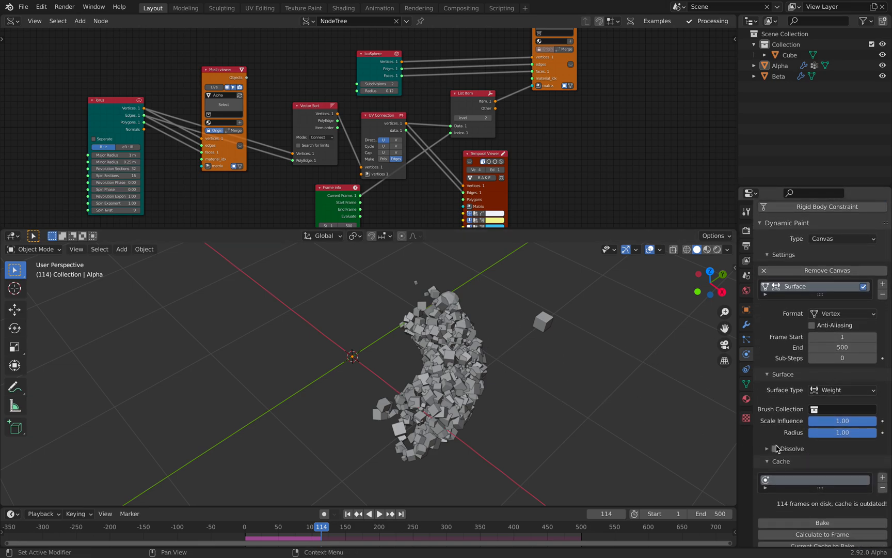
Enable Dissolve on the canvas surface and replay so cubes fade behind the brush by frame 245
left_click(380, 513)
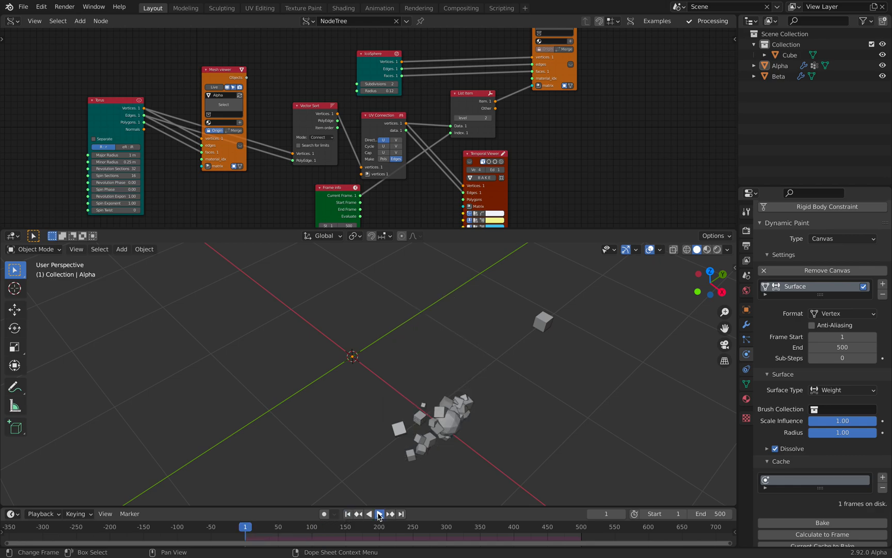
left_click(380, 513)
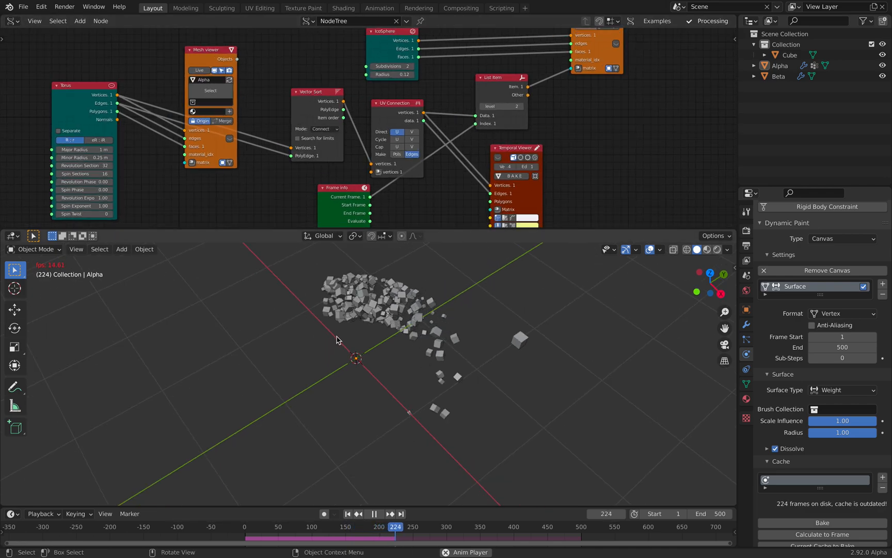
left_click(380, 513)
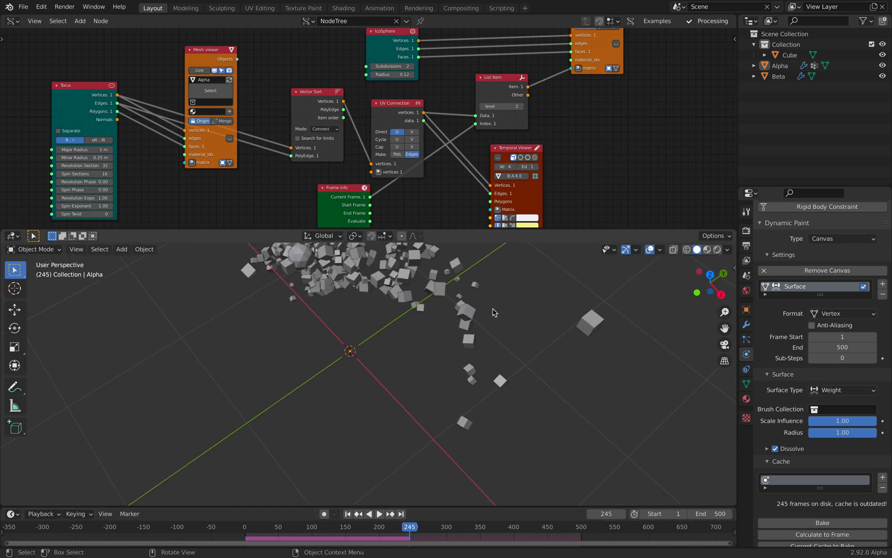
mouse_move(440, 337)
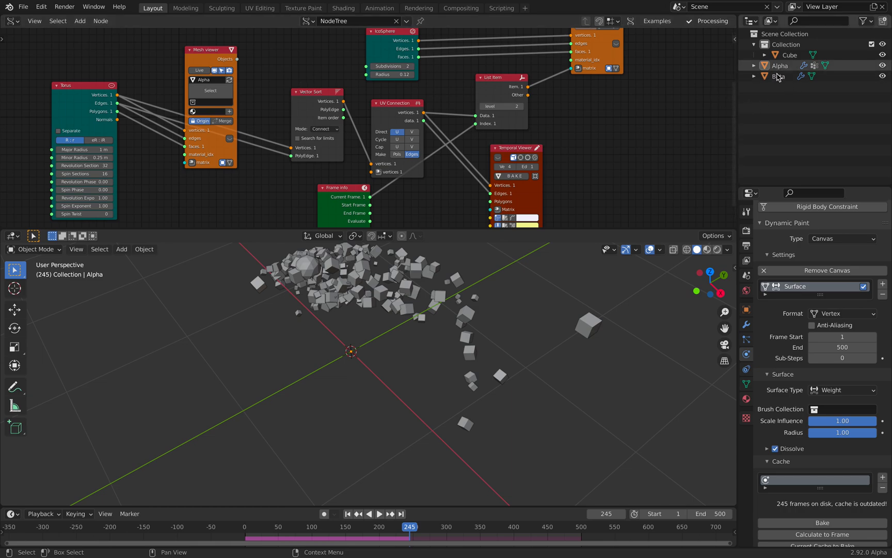
Select the Beta brush and bring the Alpha geometry node tree back into the editor
left_click(779, 75)
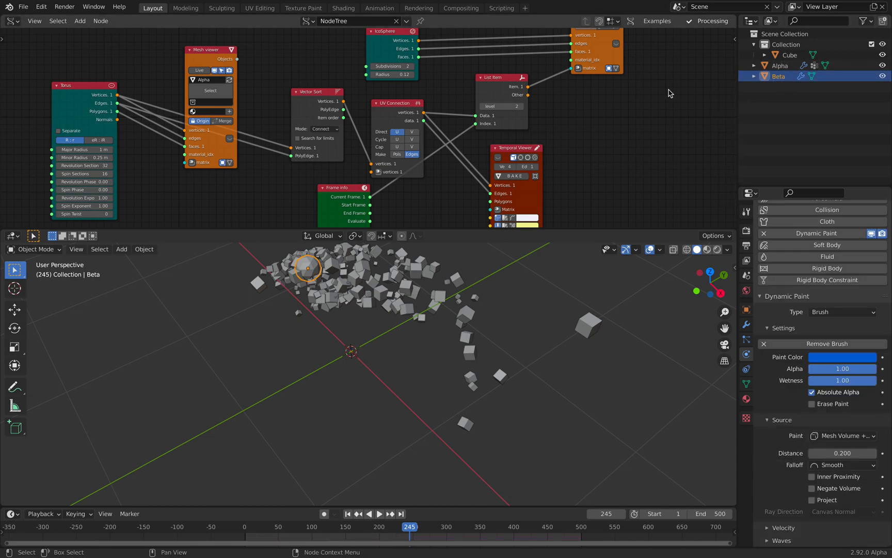
left_click(10, 21)
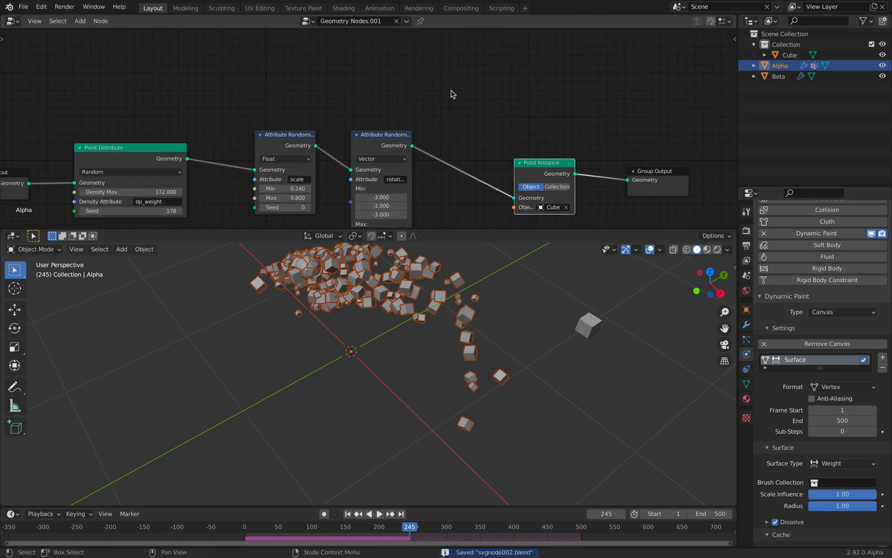
Insert an Attribute Mix node in Darken mode, factor 1, combining dp_weight and scale into scale
type("attribu")
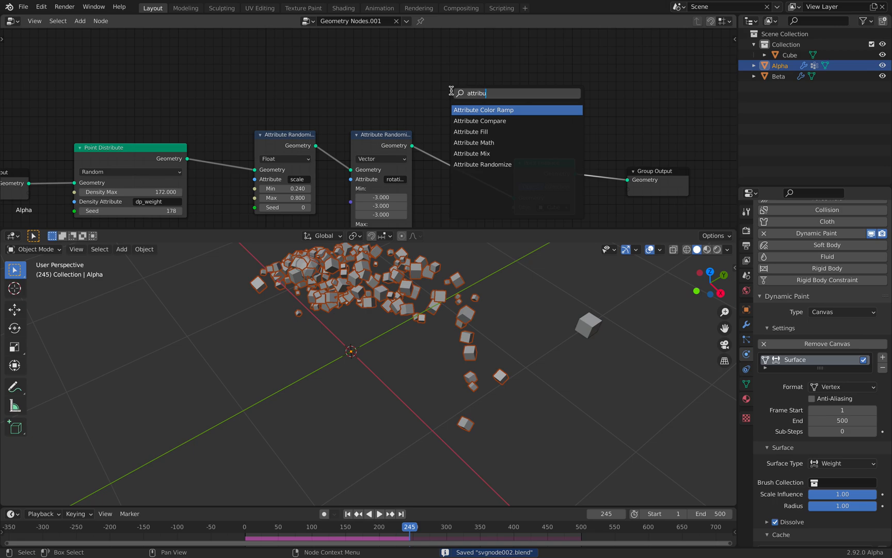
left_click(472, 153)
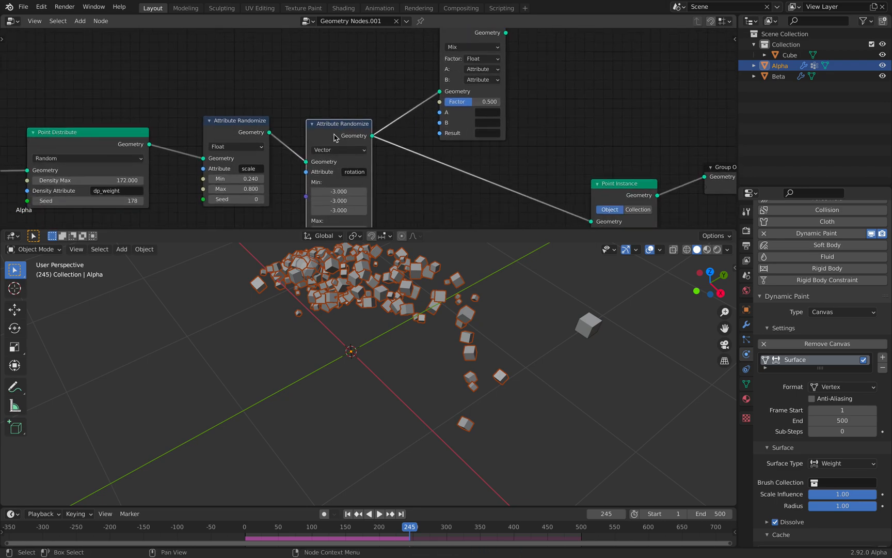
mouse_move(482, 131)
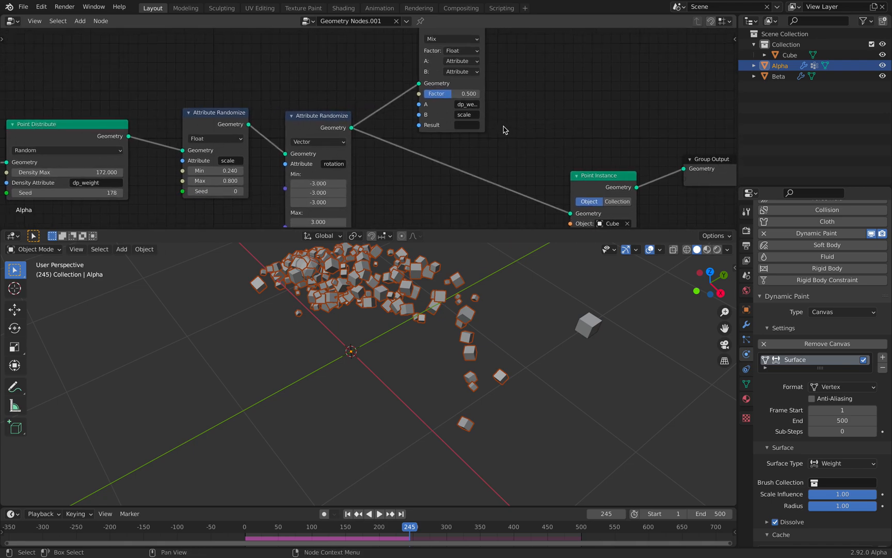
left_click(464, 125)
type("scale")
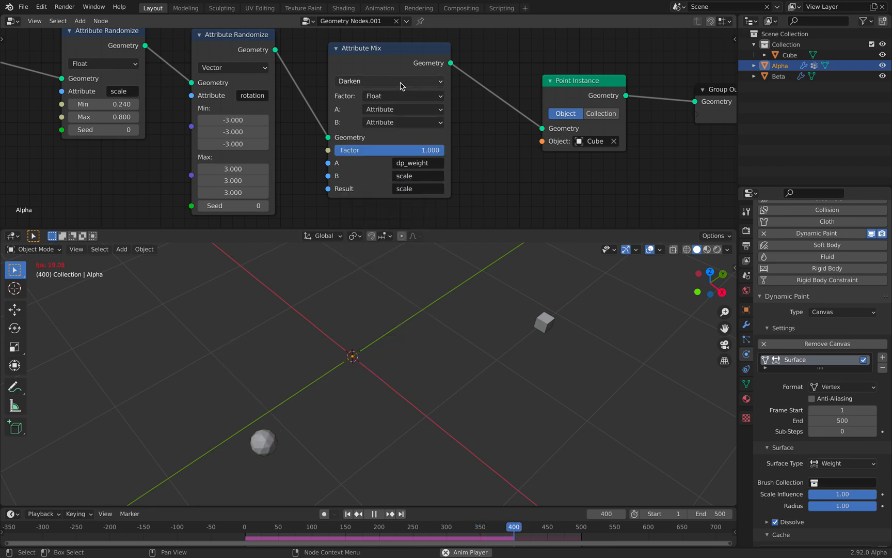
Try Mix and Screen blend modes and lower the point density to 144.4
left_click(388, 81)
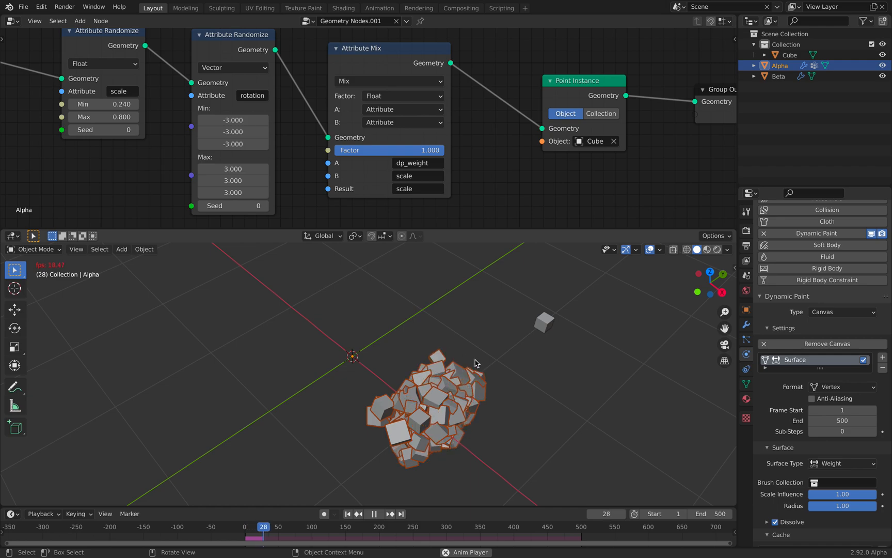
left_click(374, 514)
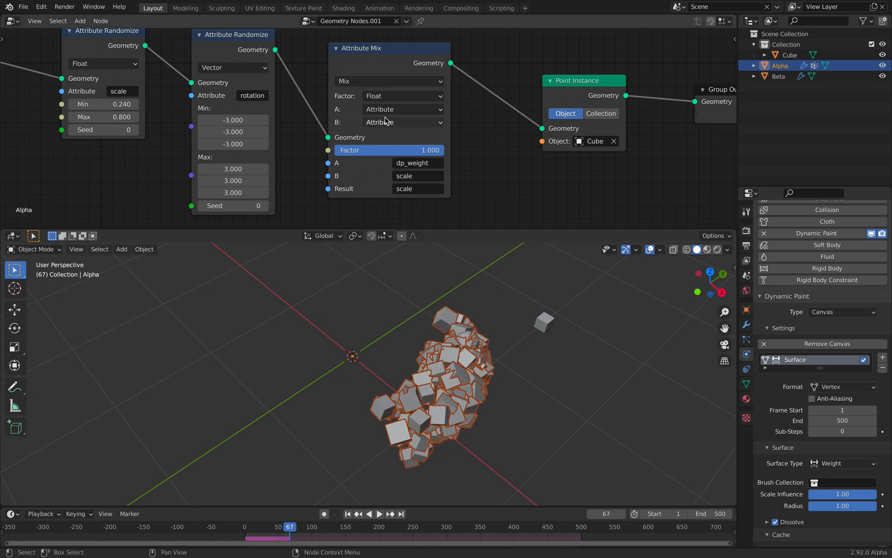
left_click(388, 80)
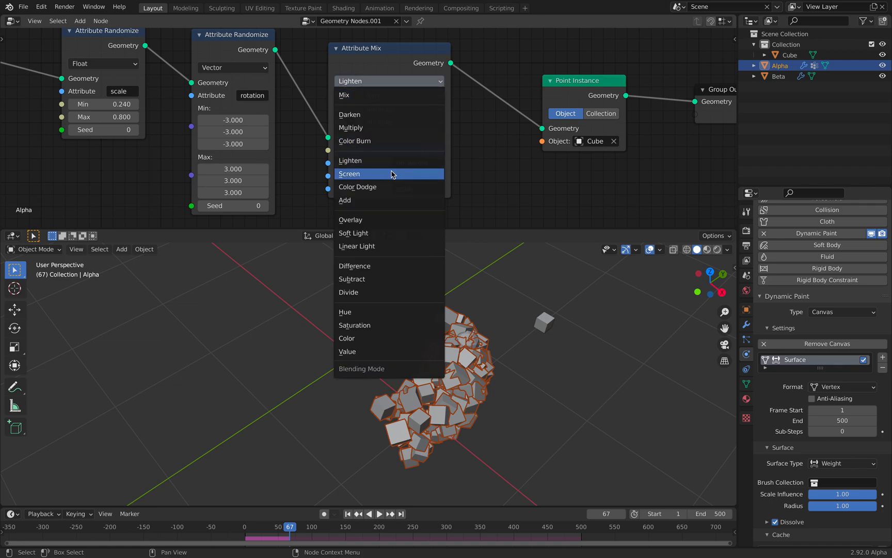
left_click(350, 173)
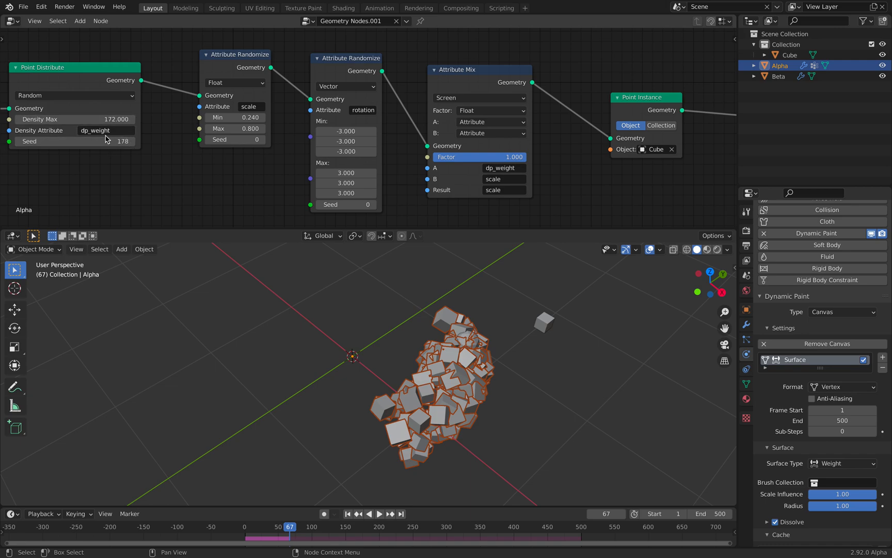
left_click_drag(113, 119, 98, 118)
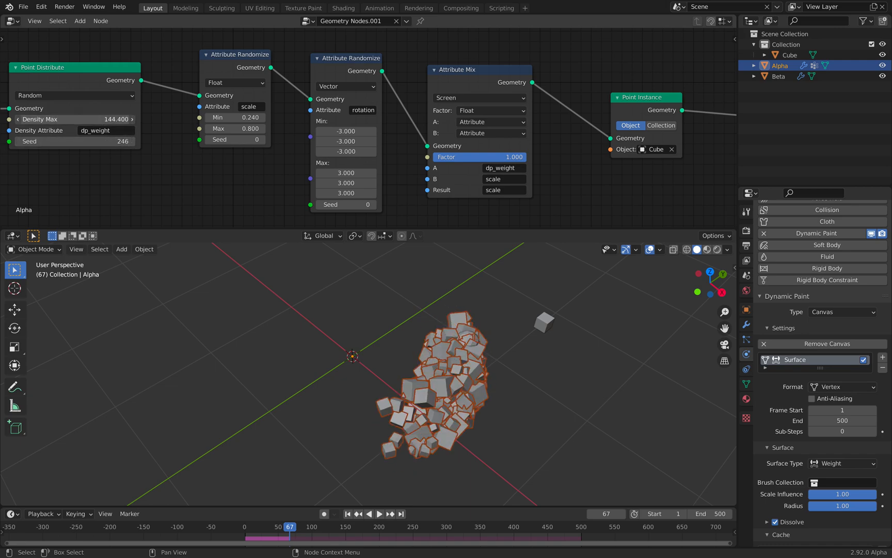
Switch the blend mode to Multiply and rename the Result attribute to scaleX
left_click(379, 514)
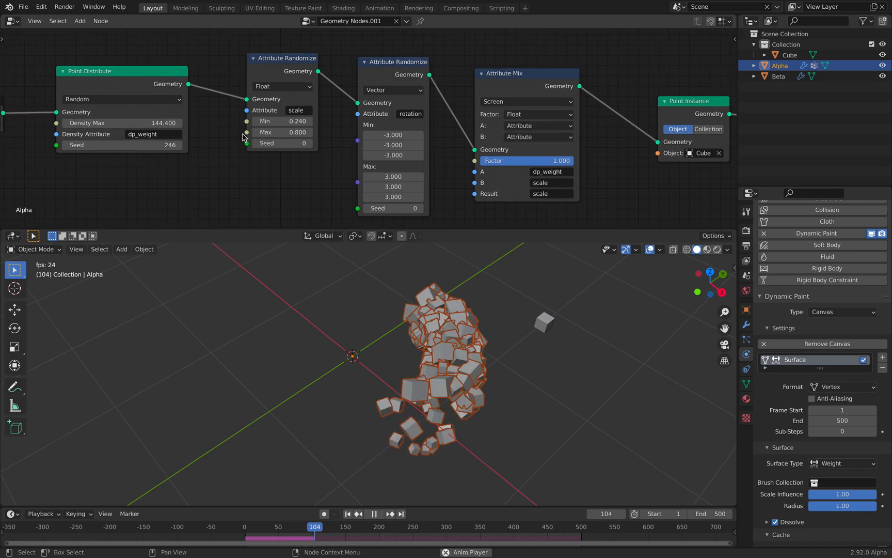
left_click(379, 513)
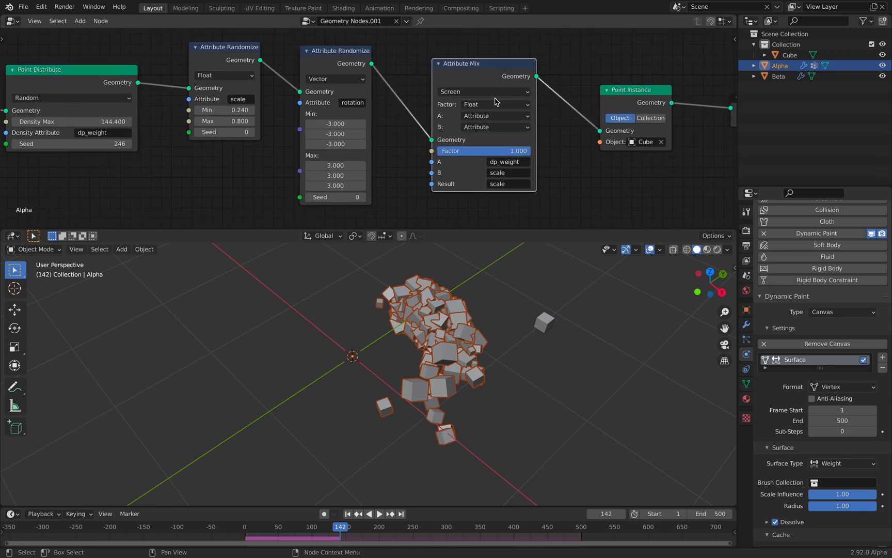
left_click(484, 90)
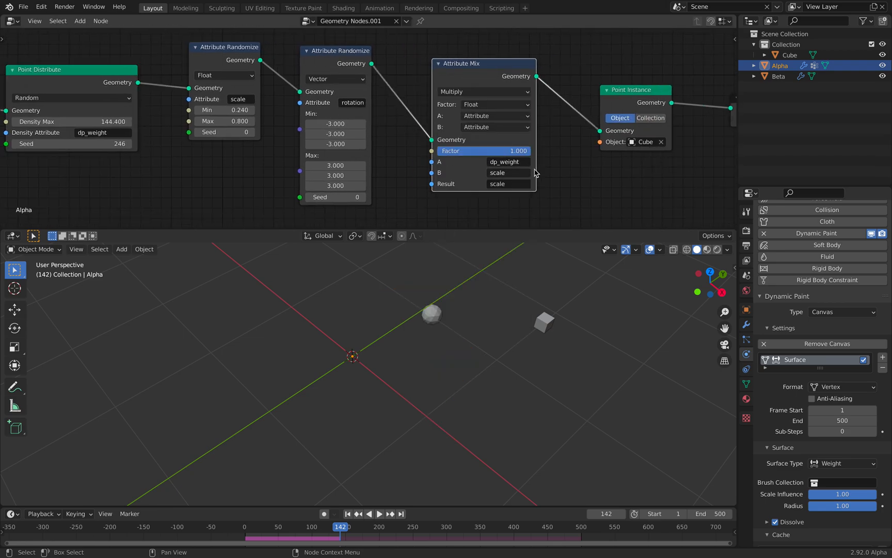
left_click(379, 513)
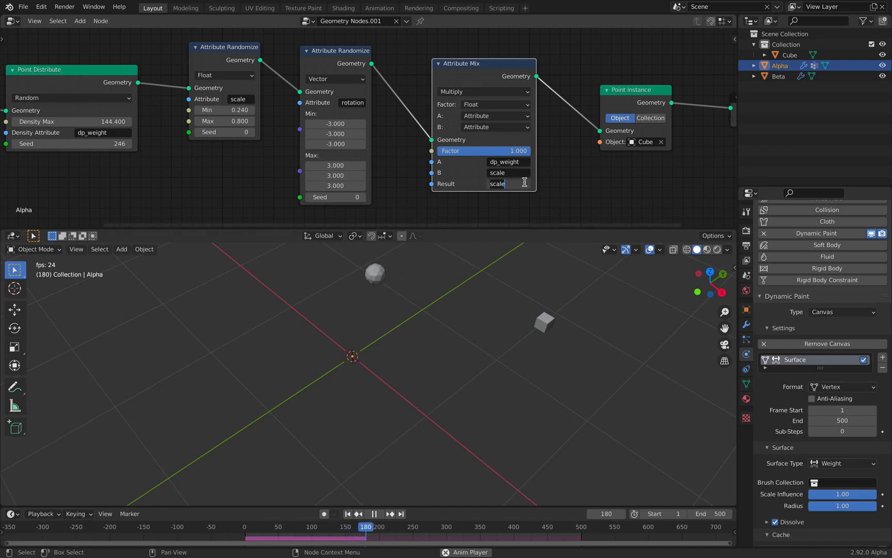
type("X")
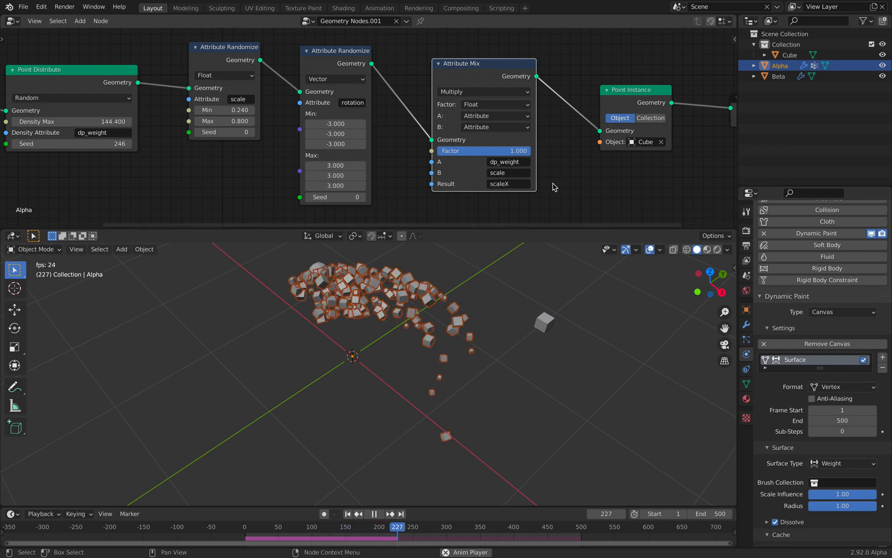